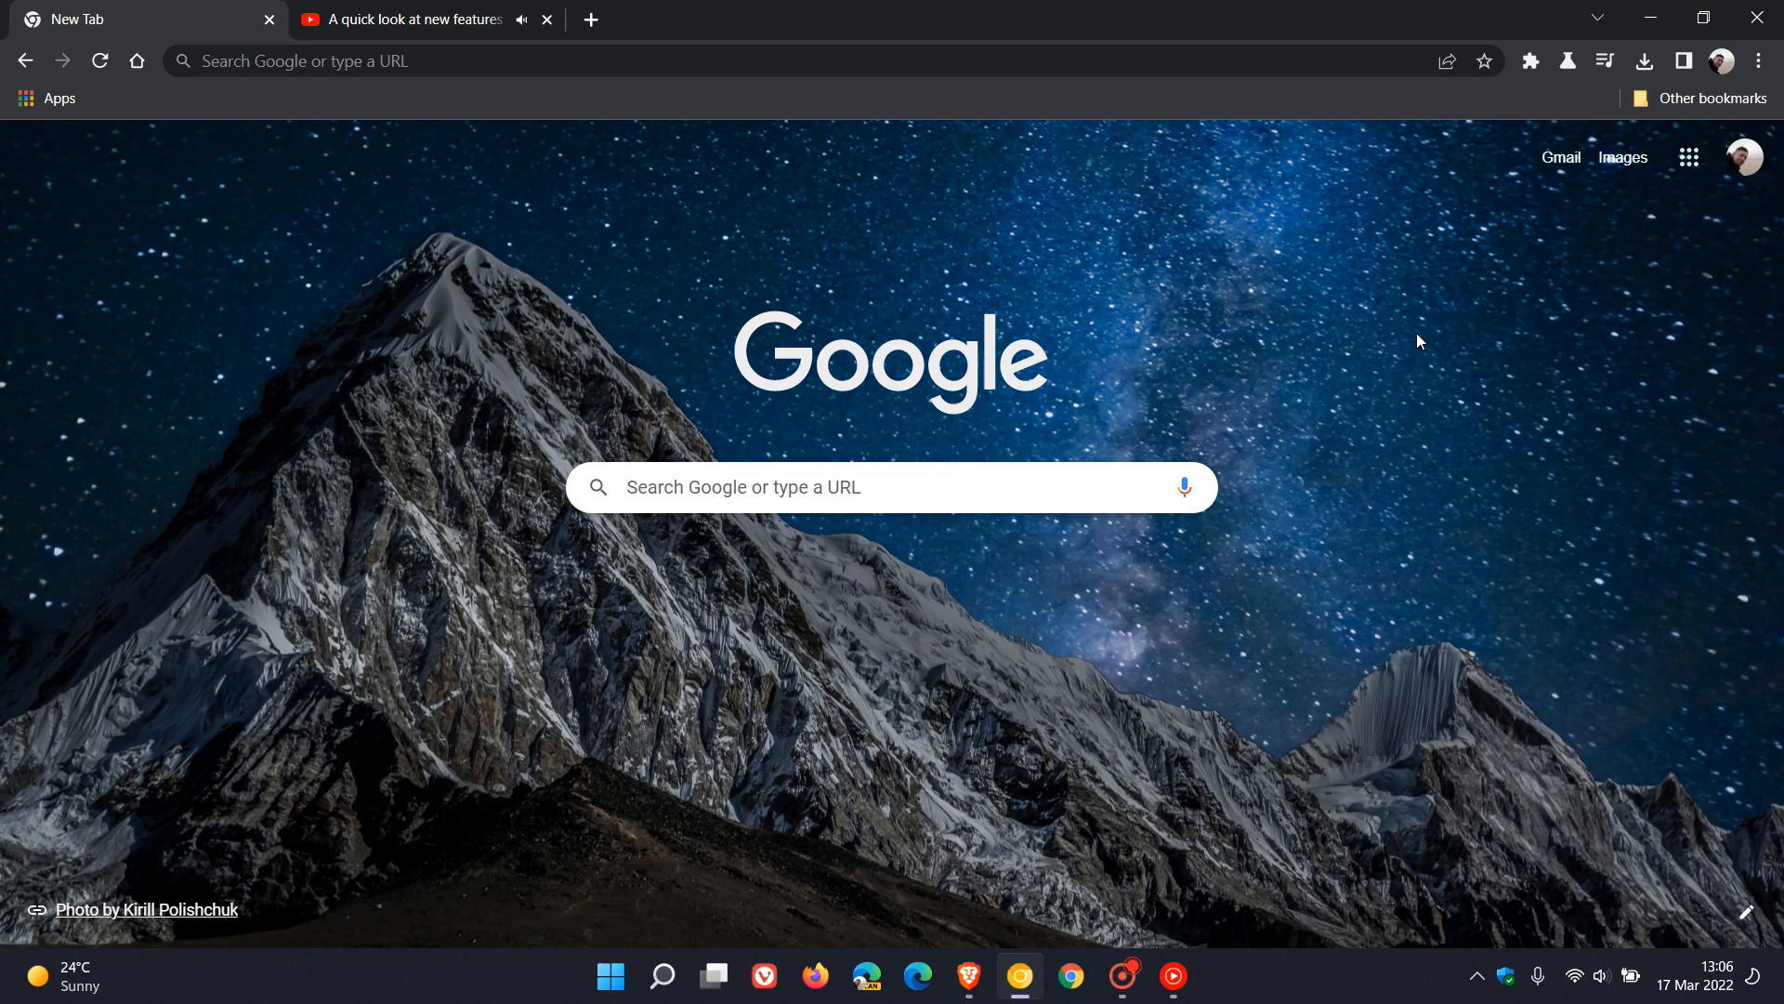
{"action": "mouse_move", "coordinate": [1186, 413]}
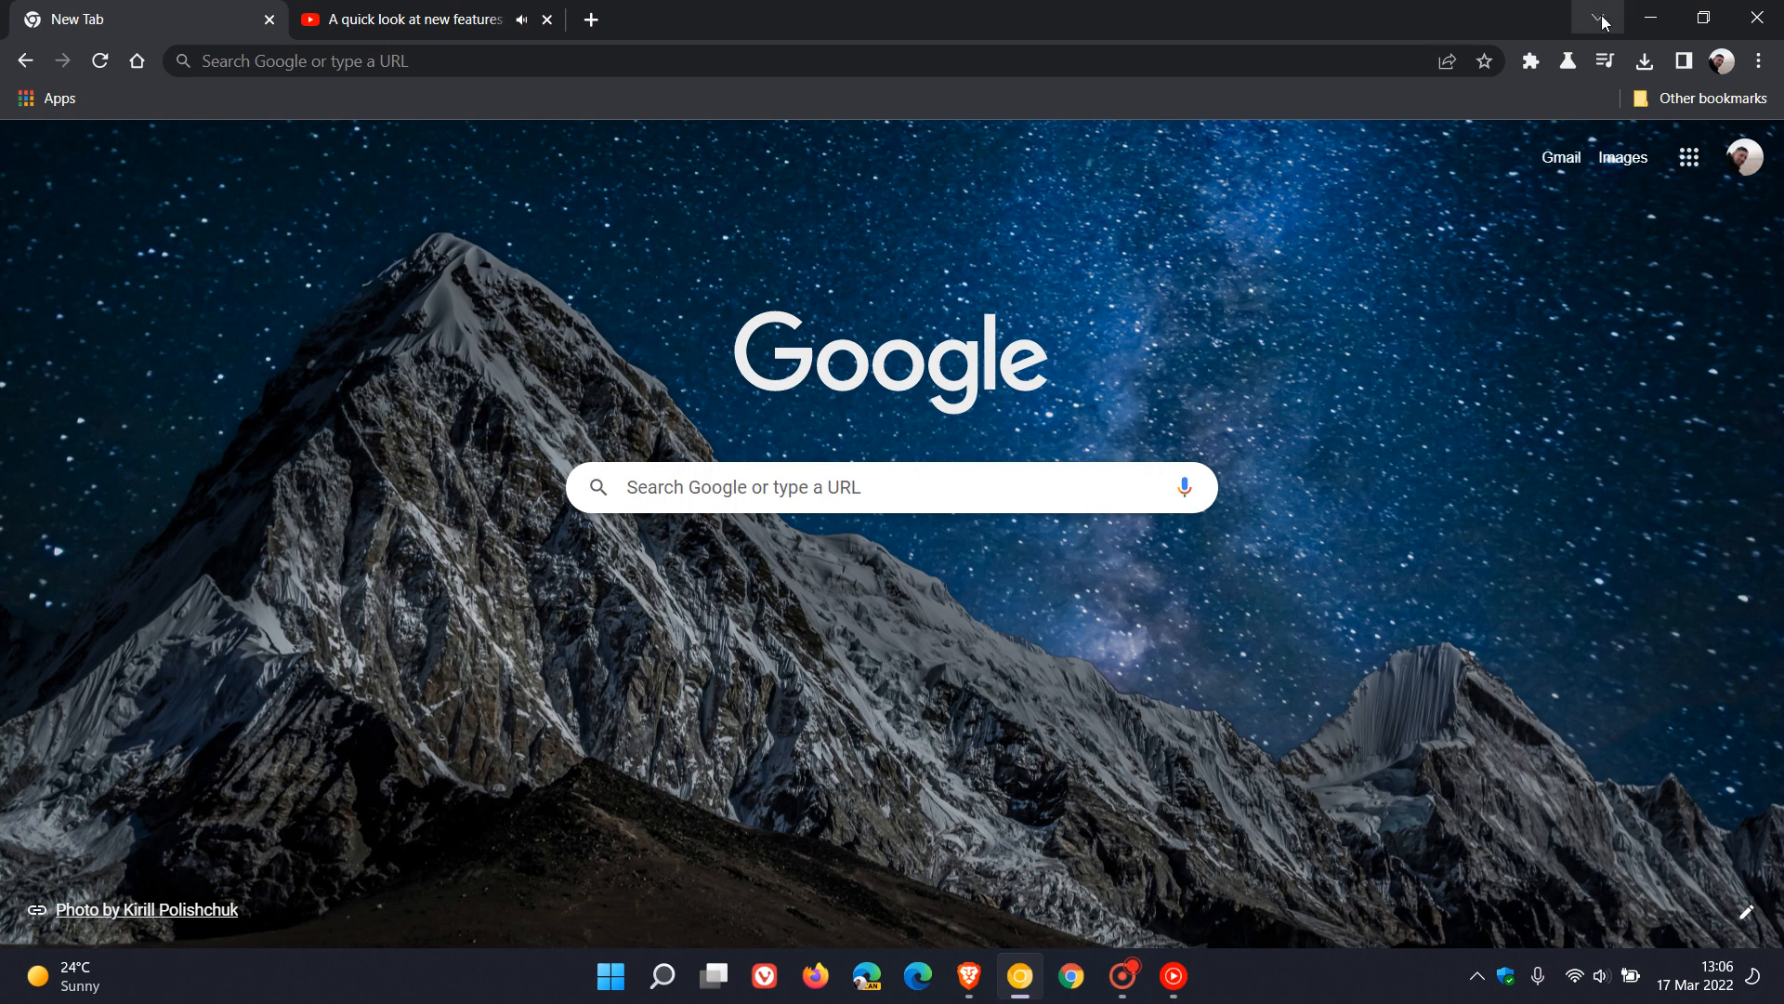
Show the Tab Search Media Tabs experiment's choices (Default, Enabled, Enabled with open-tabs section, Disabled).
{"action": "left_click", "coordinate": [1598, 19]}
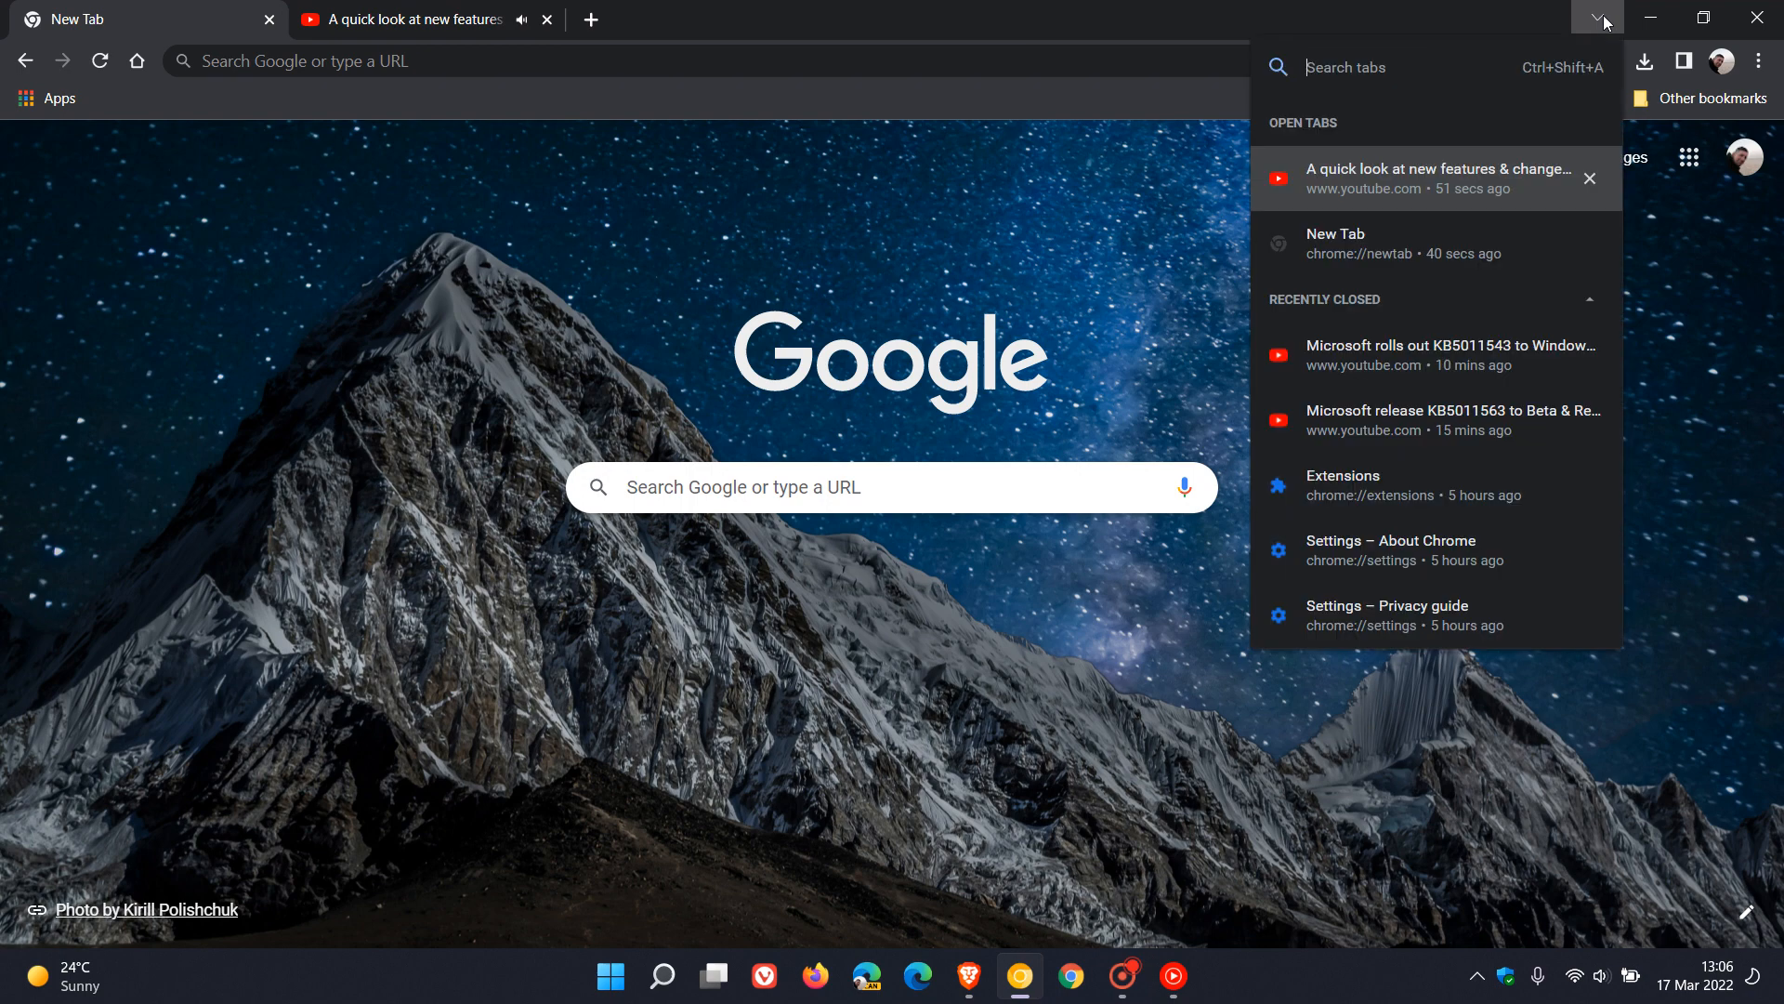
{"action": "mouse_move", "coordinate": [896, 246]}
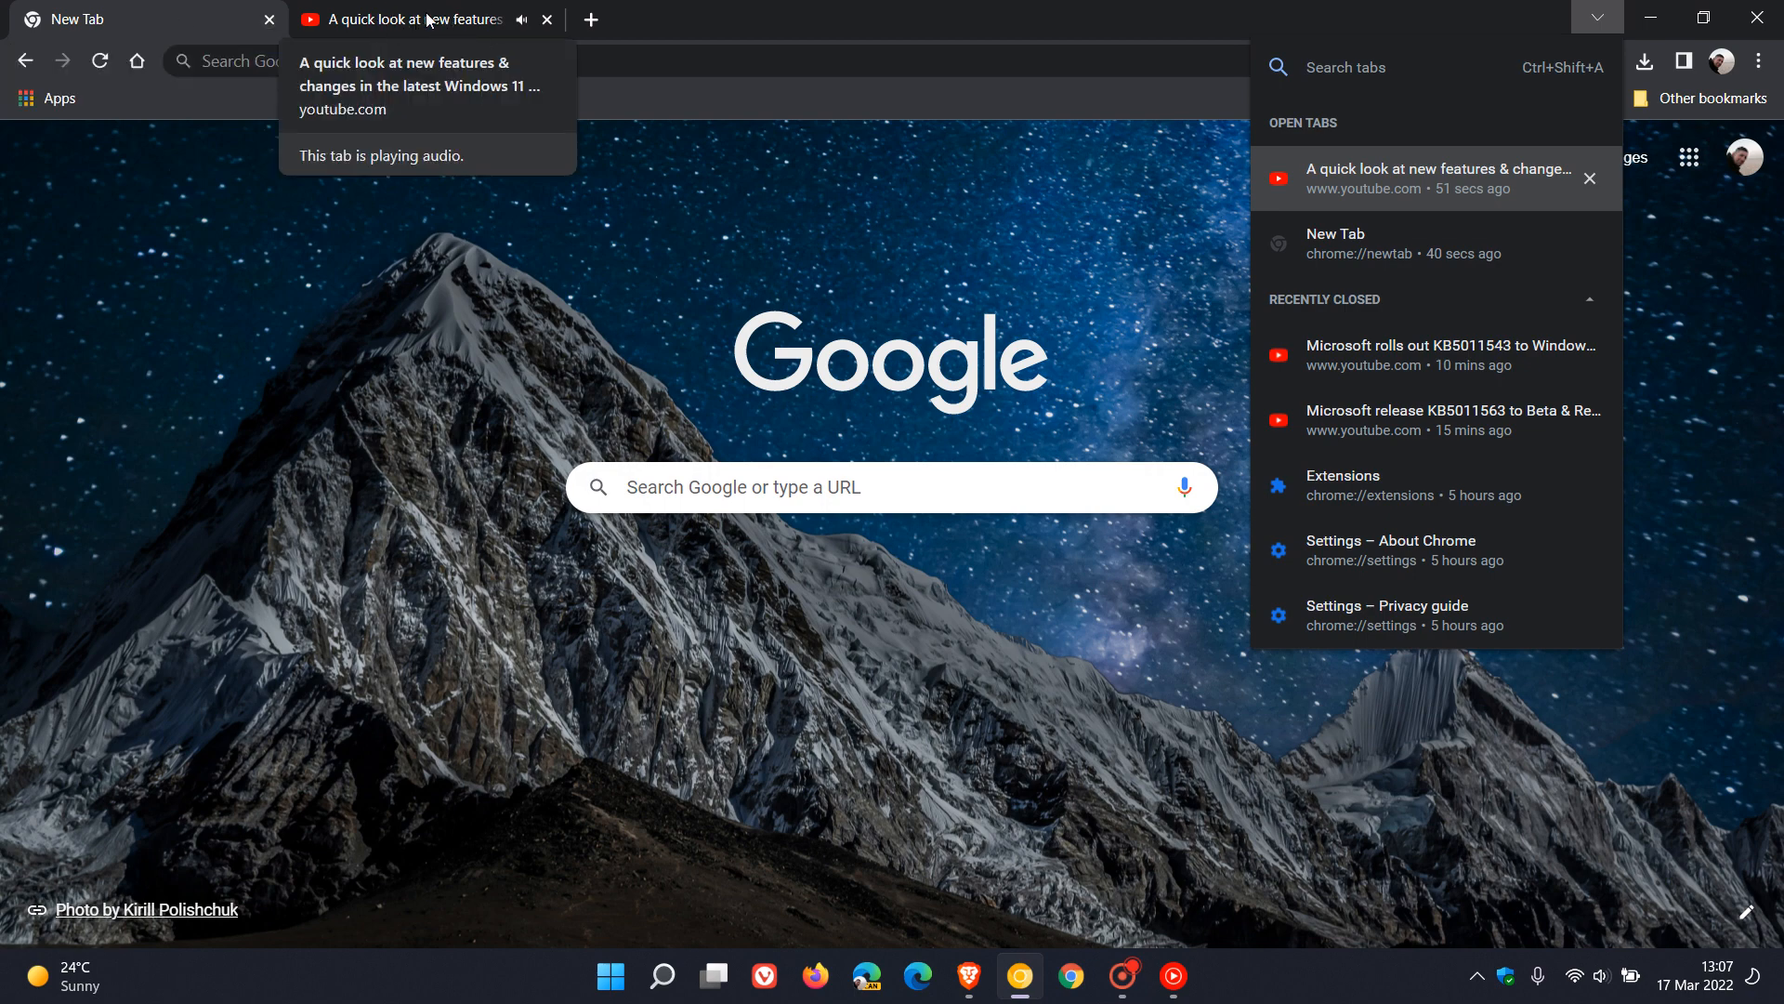
{"action": "mouse_move", "coordinate": [985, 241]}
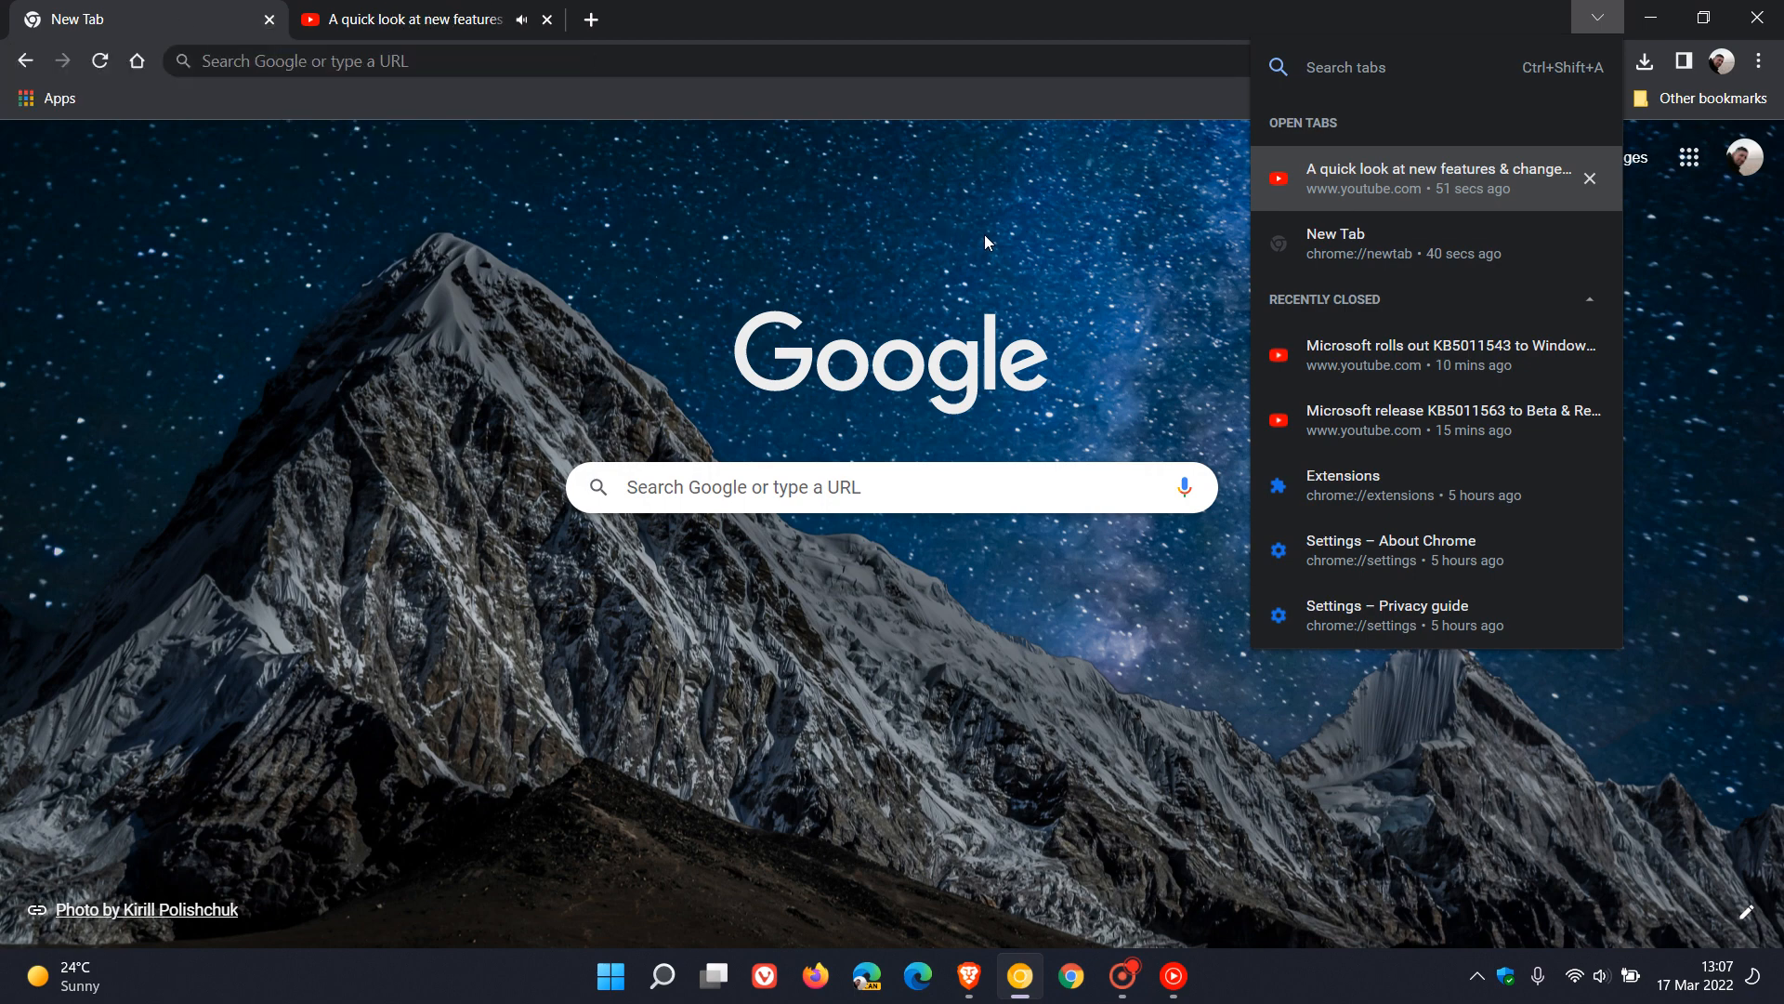
{"action": "mouse_move", "coordinate": [1439, 242]}
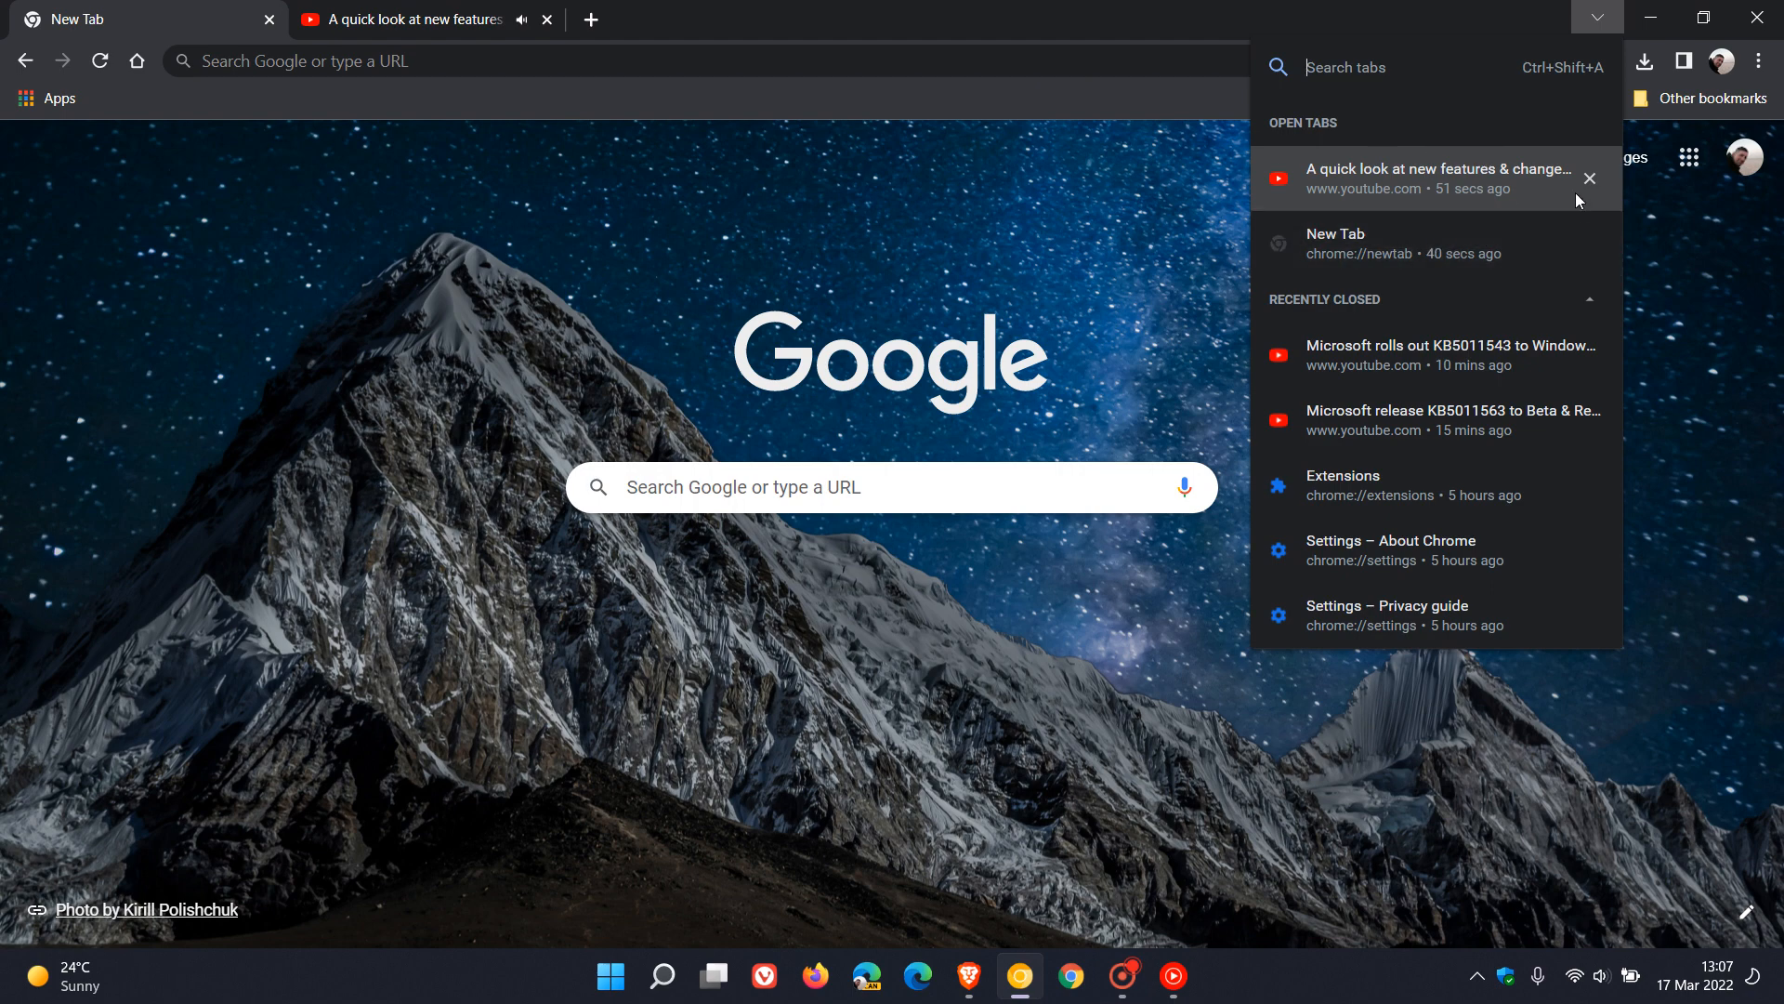
{"action": "mouse_move", "coordinate": [1537, 243]}
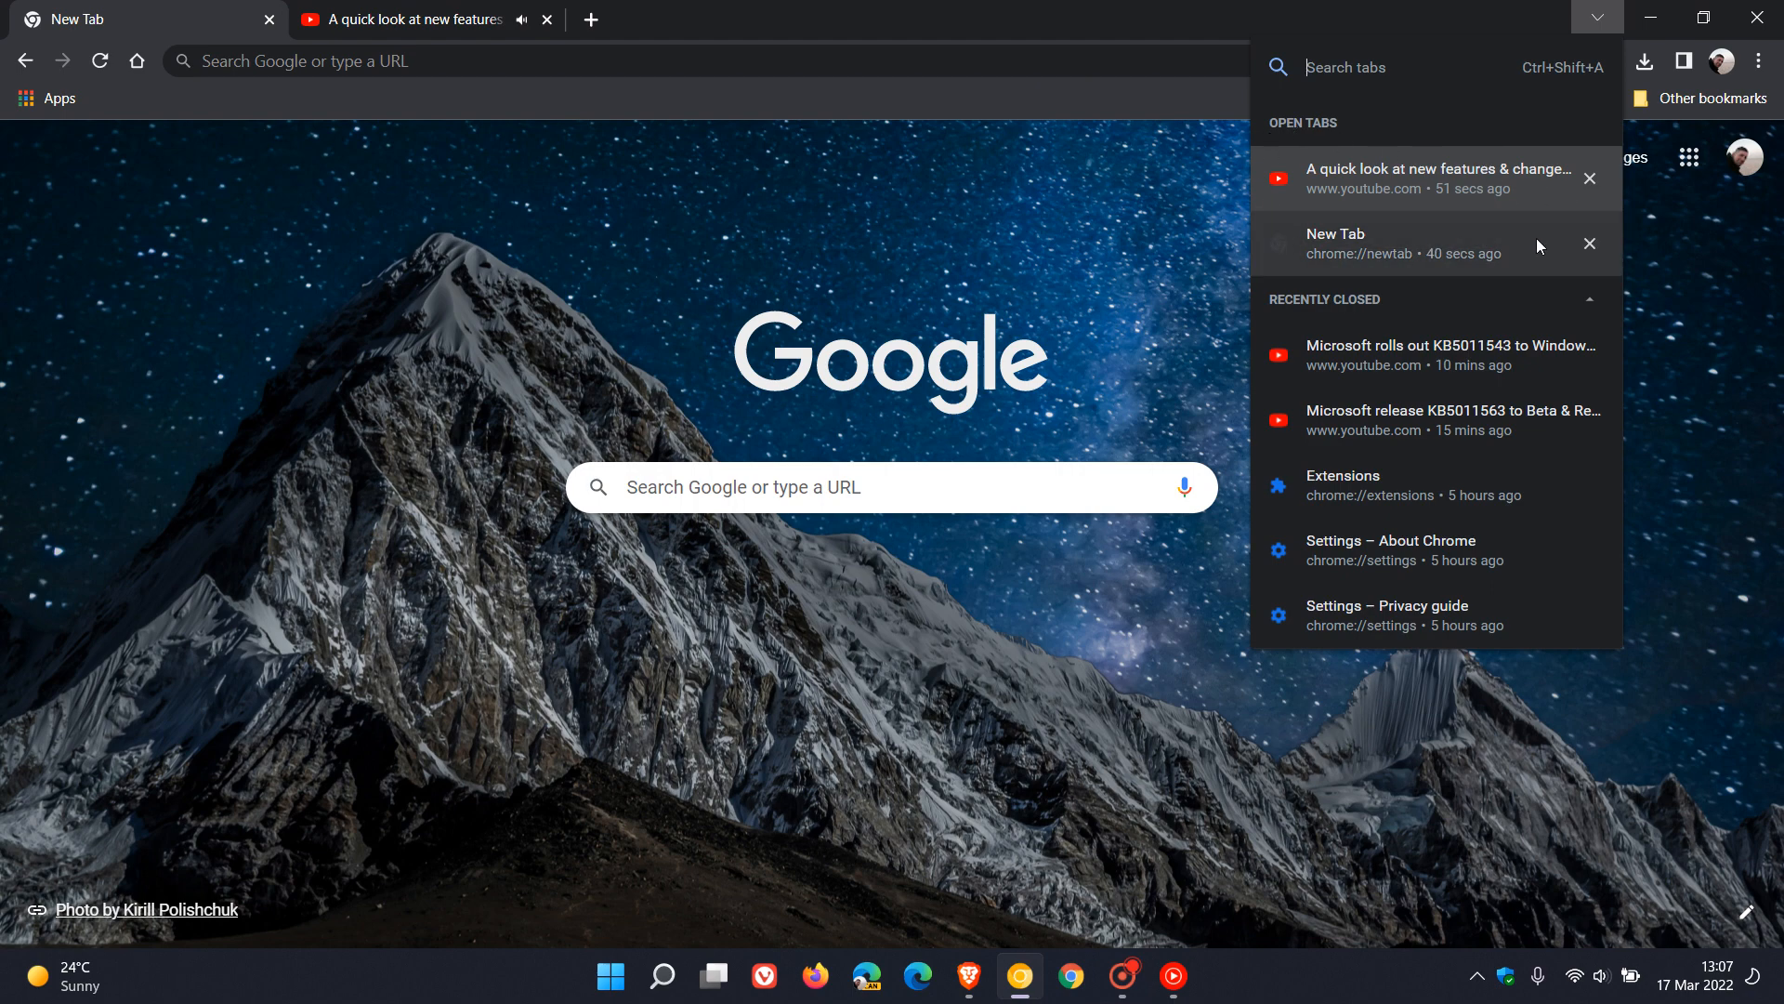
{"action": "mouse_move", "coordinate": [1489, 221]}
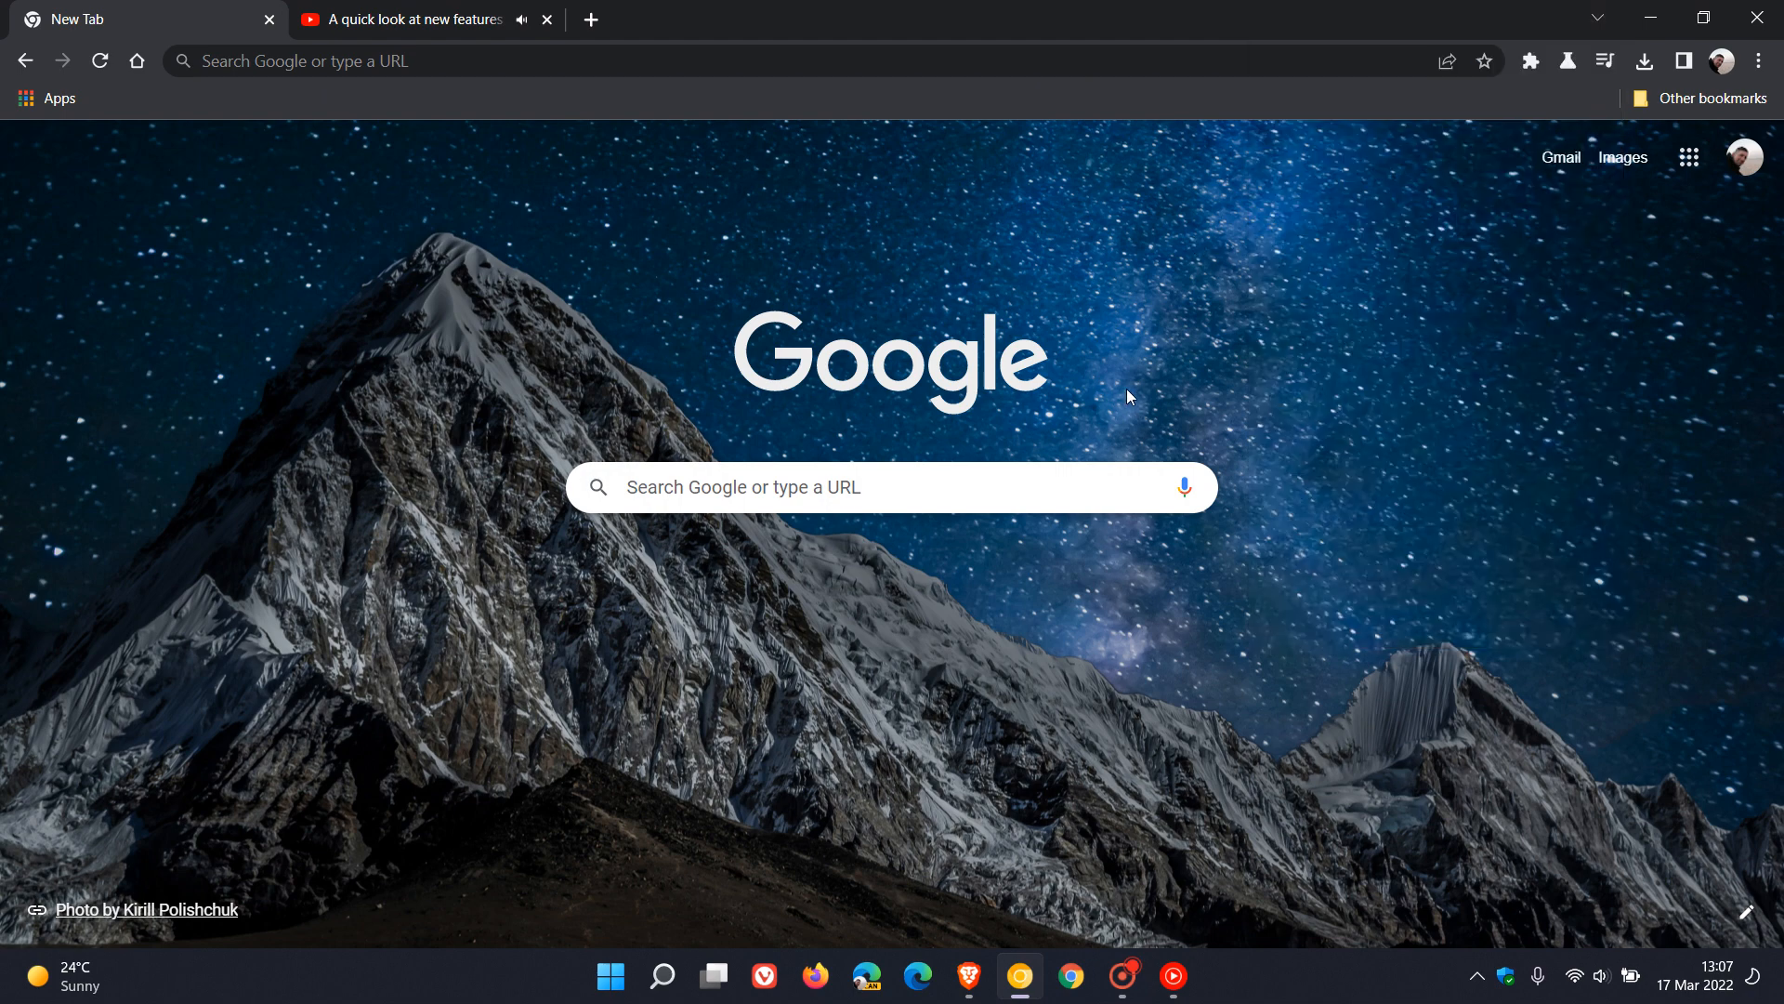
{"action": "mouse_move", "coordinate": [1271, 388]}
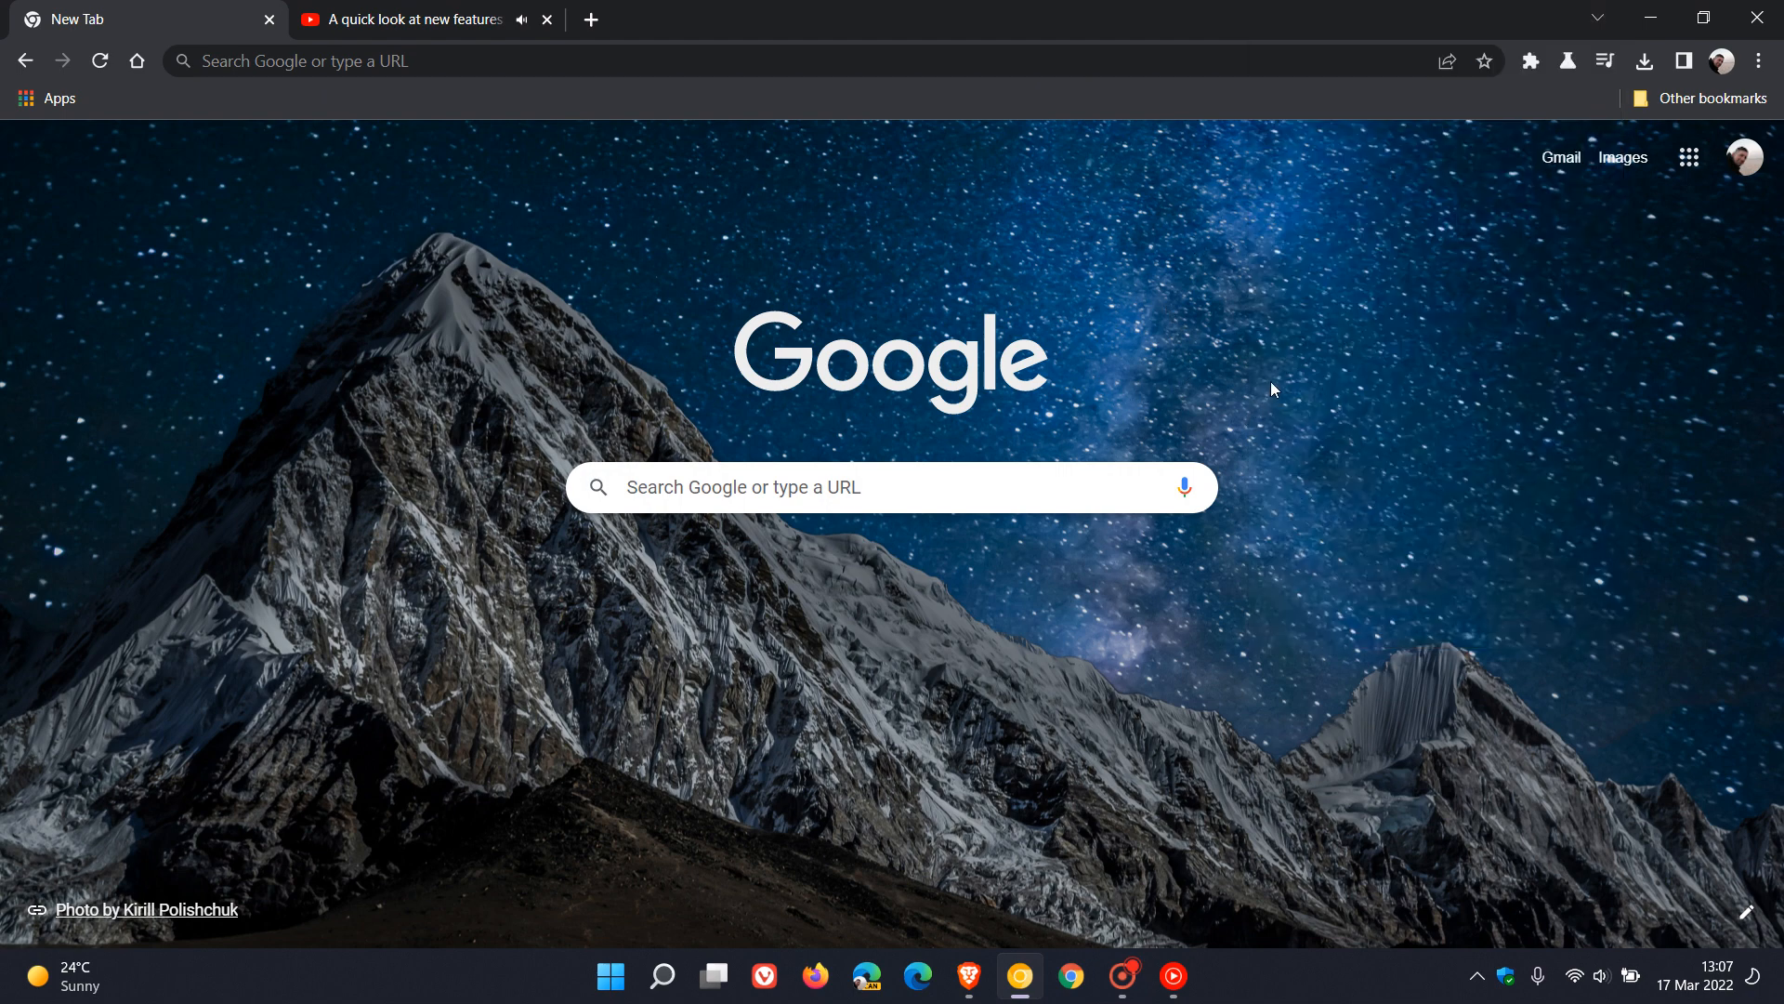
{"action": "mouse_move", "coordinate": [1277, 387]}
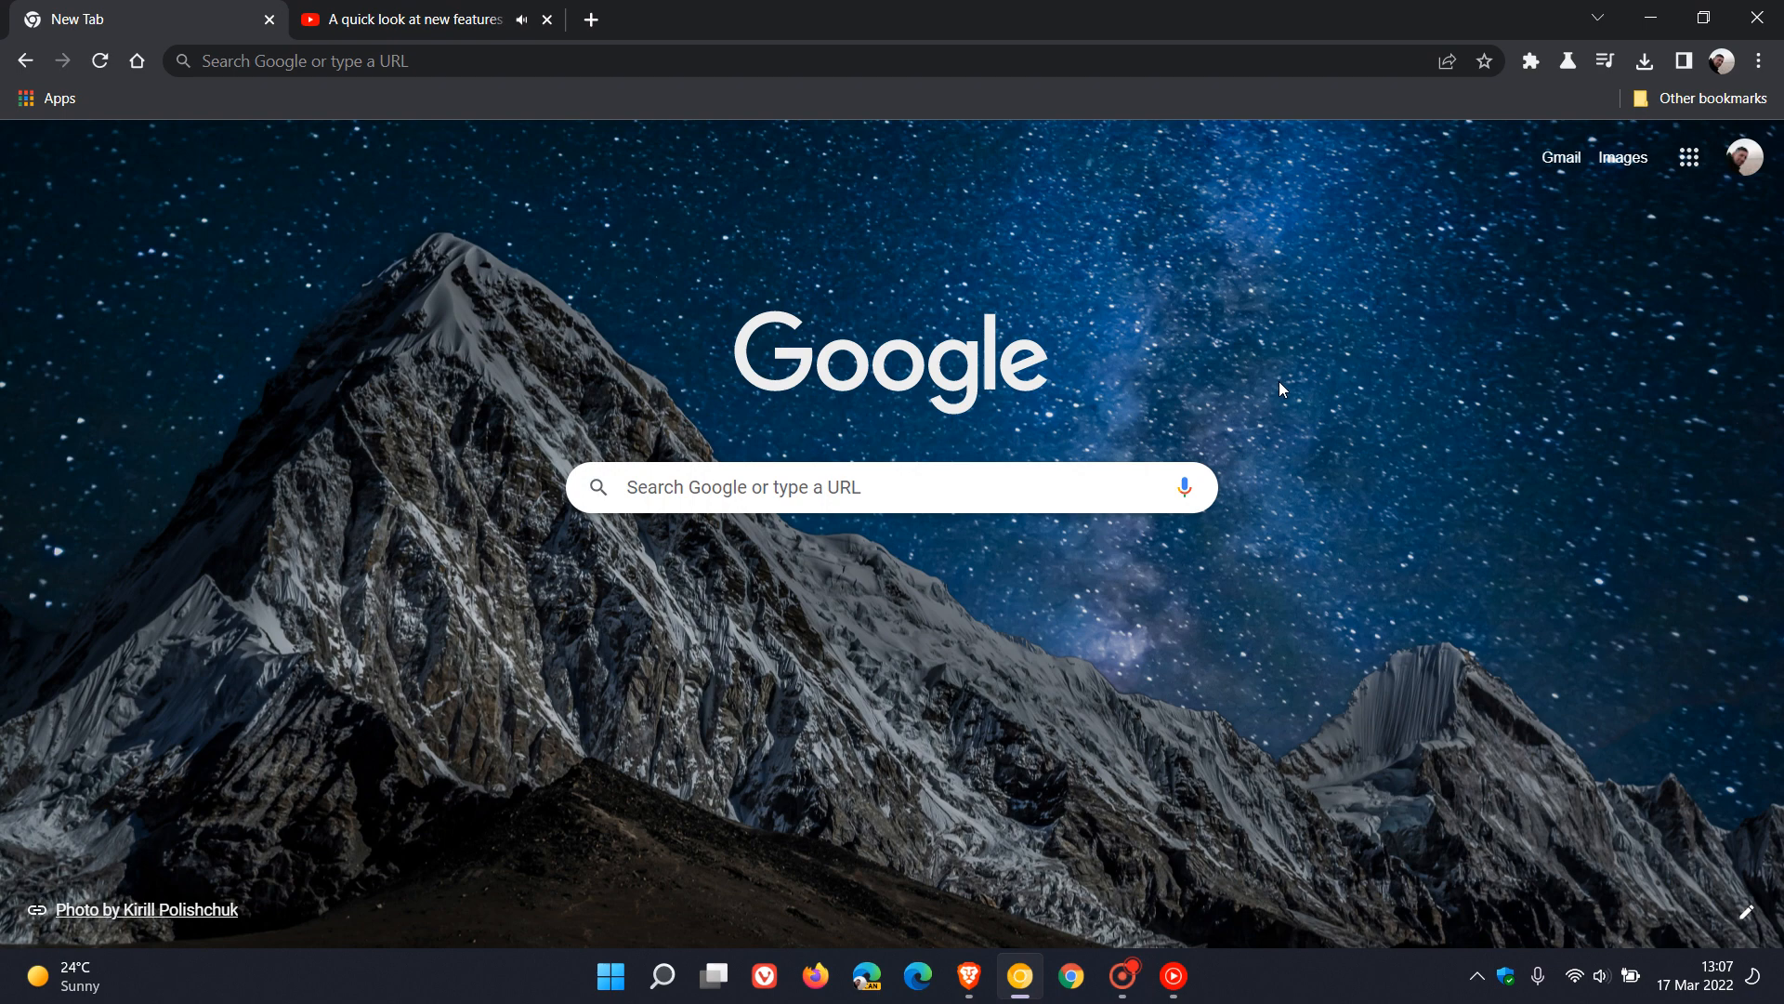
{"action": "mouse_move", "coordinate": [1381, 371]}
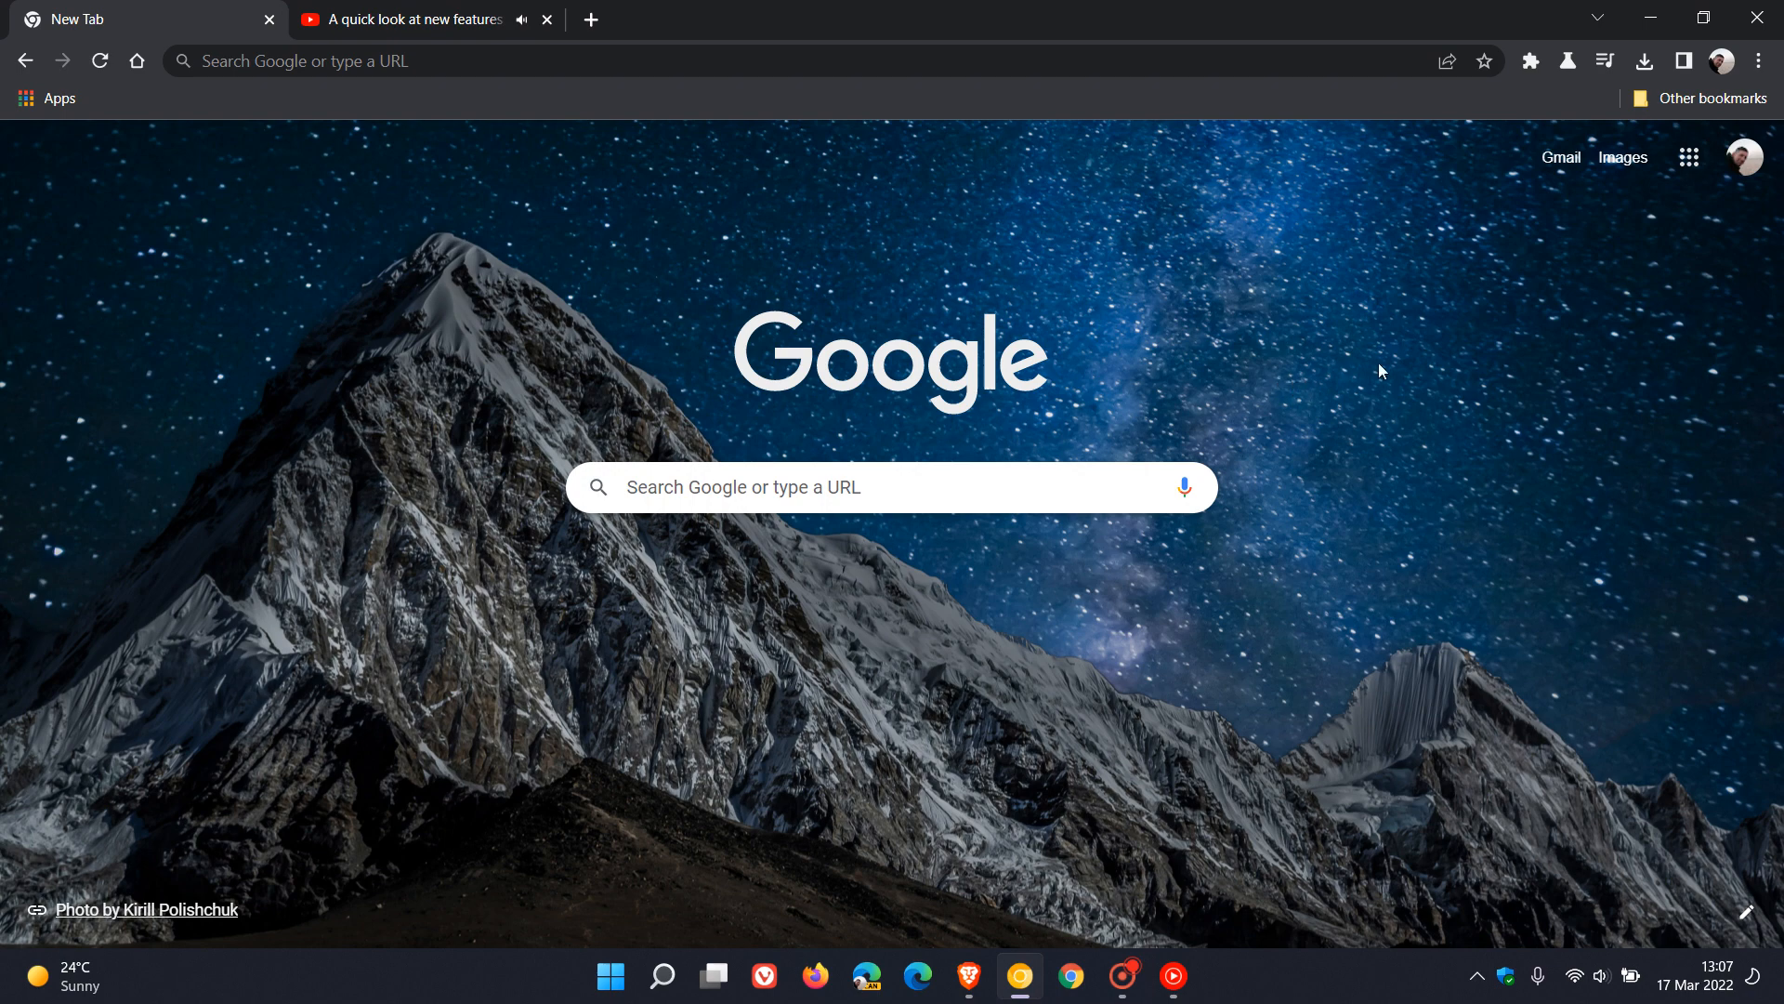
{"action": "mouse_move", "coordinate": [1569, 62]}
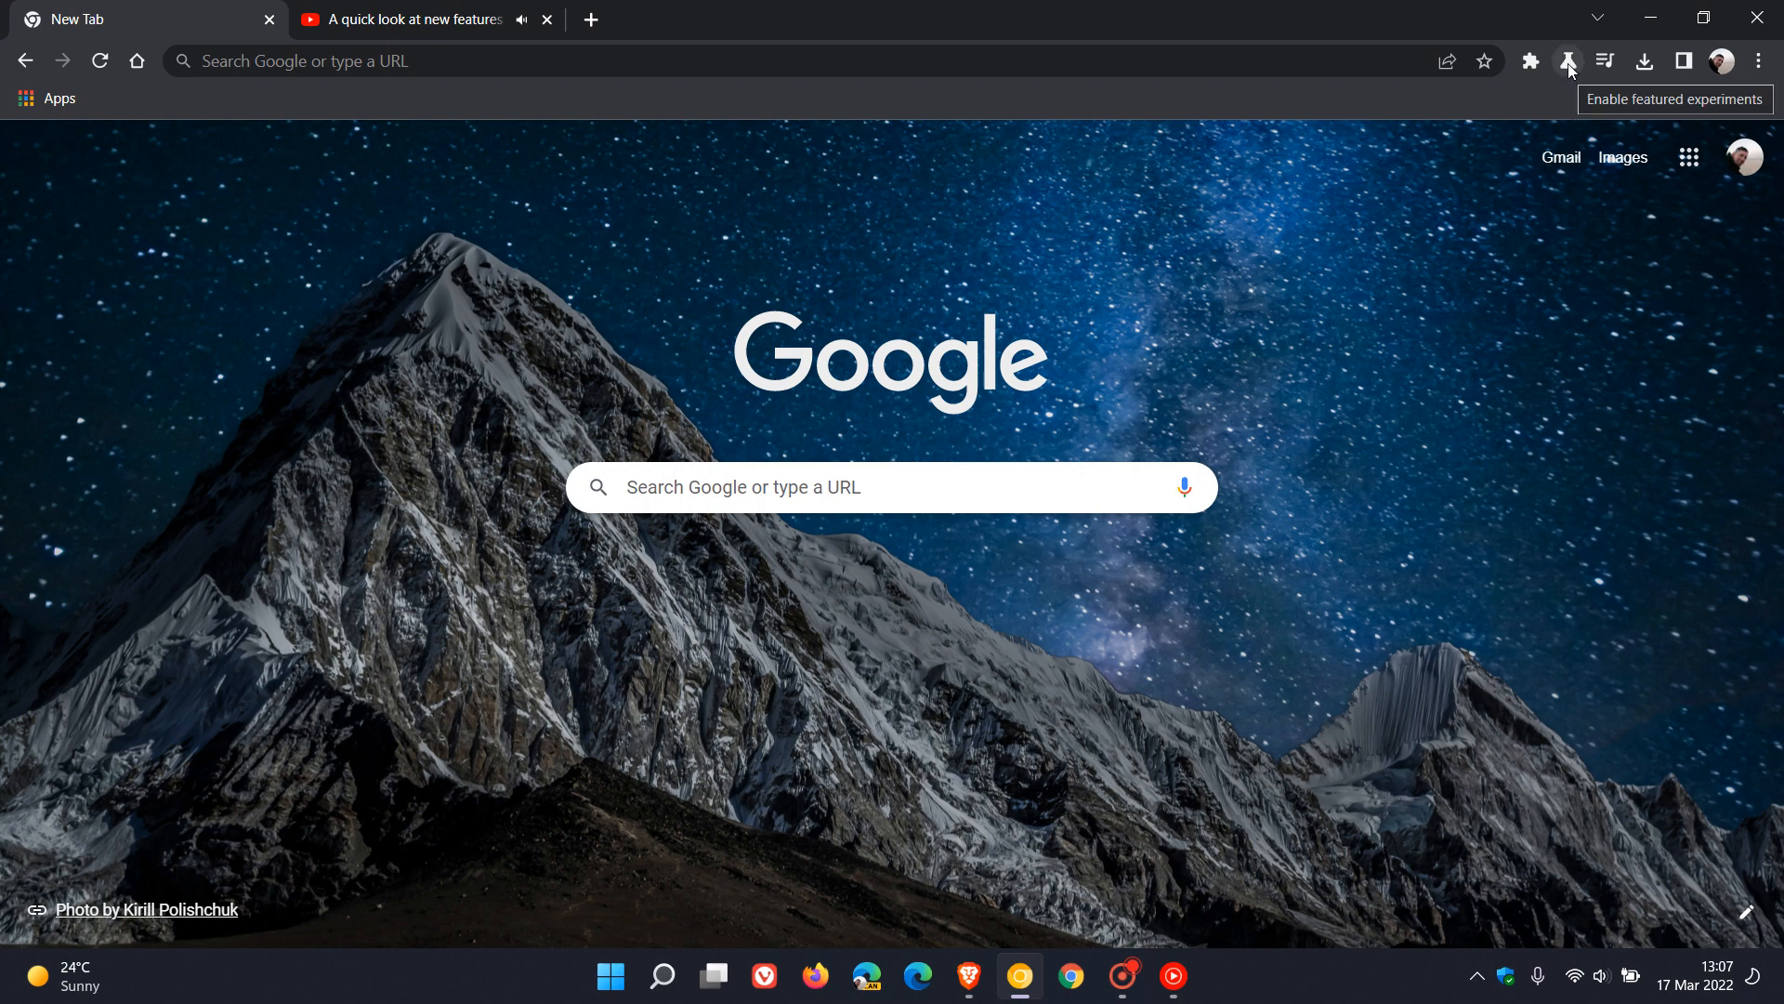
{"action": "left_click", "coordinate": [1567, 61]}
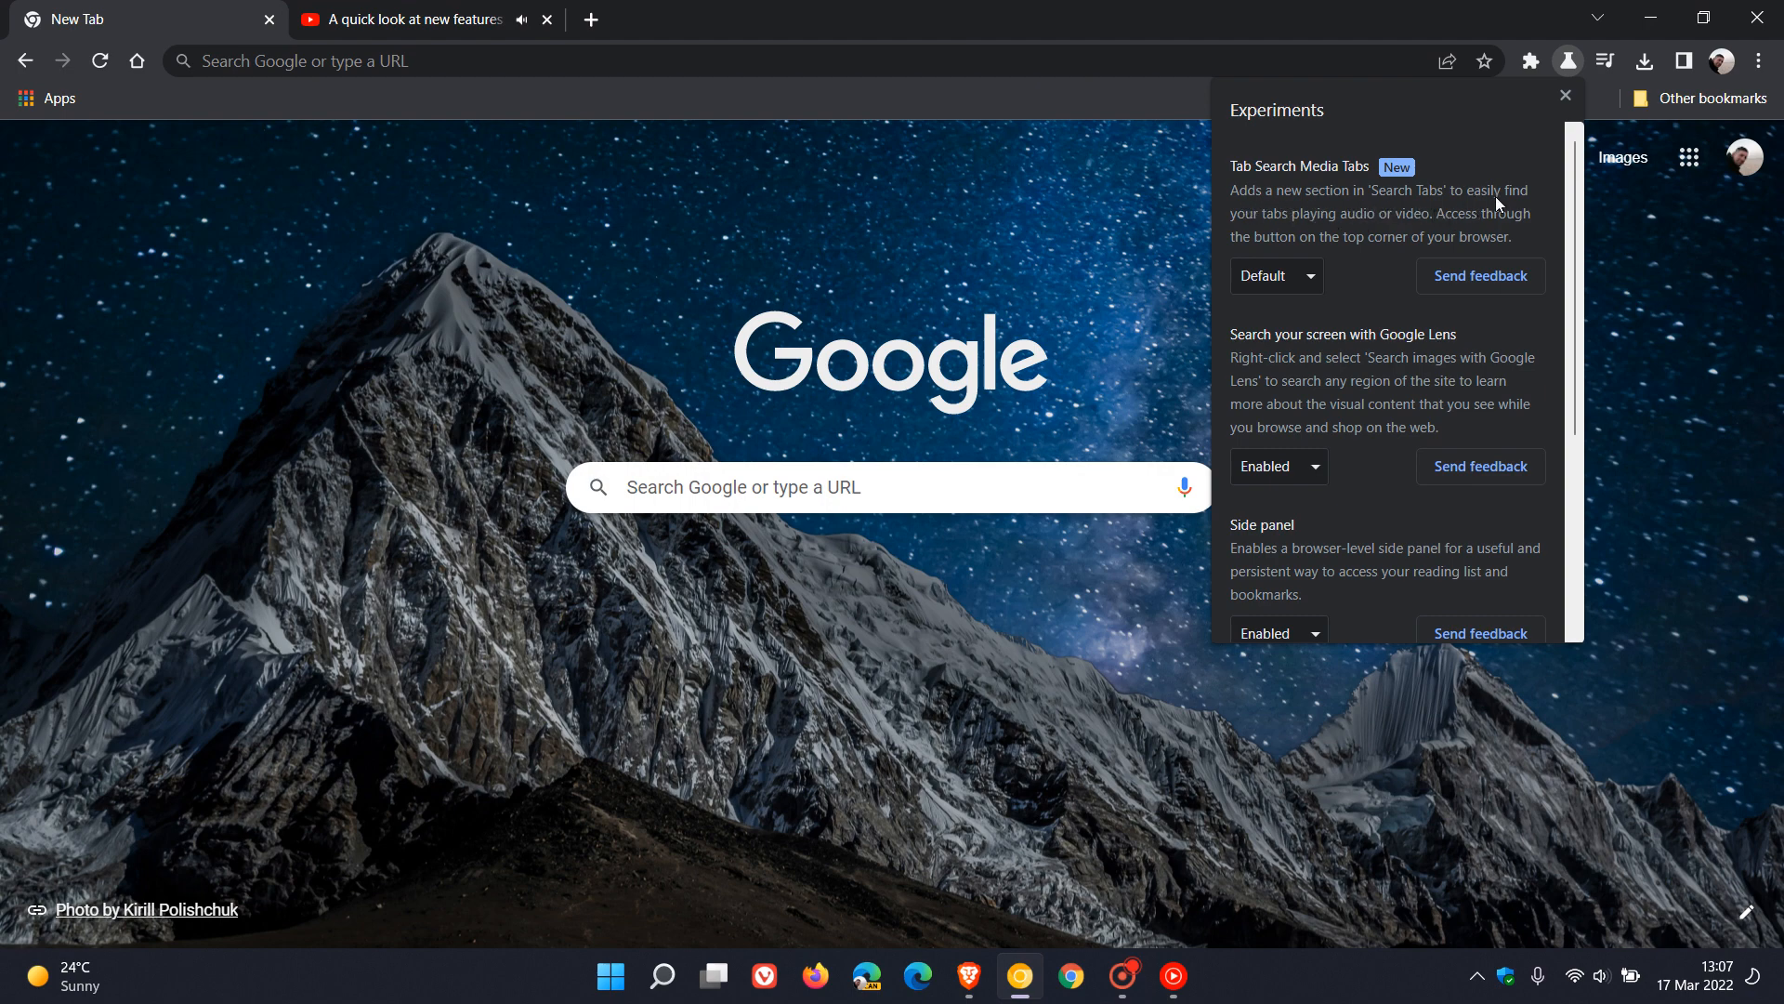
{"action": "mouse_move", "coordinate": [1406, 234]}
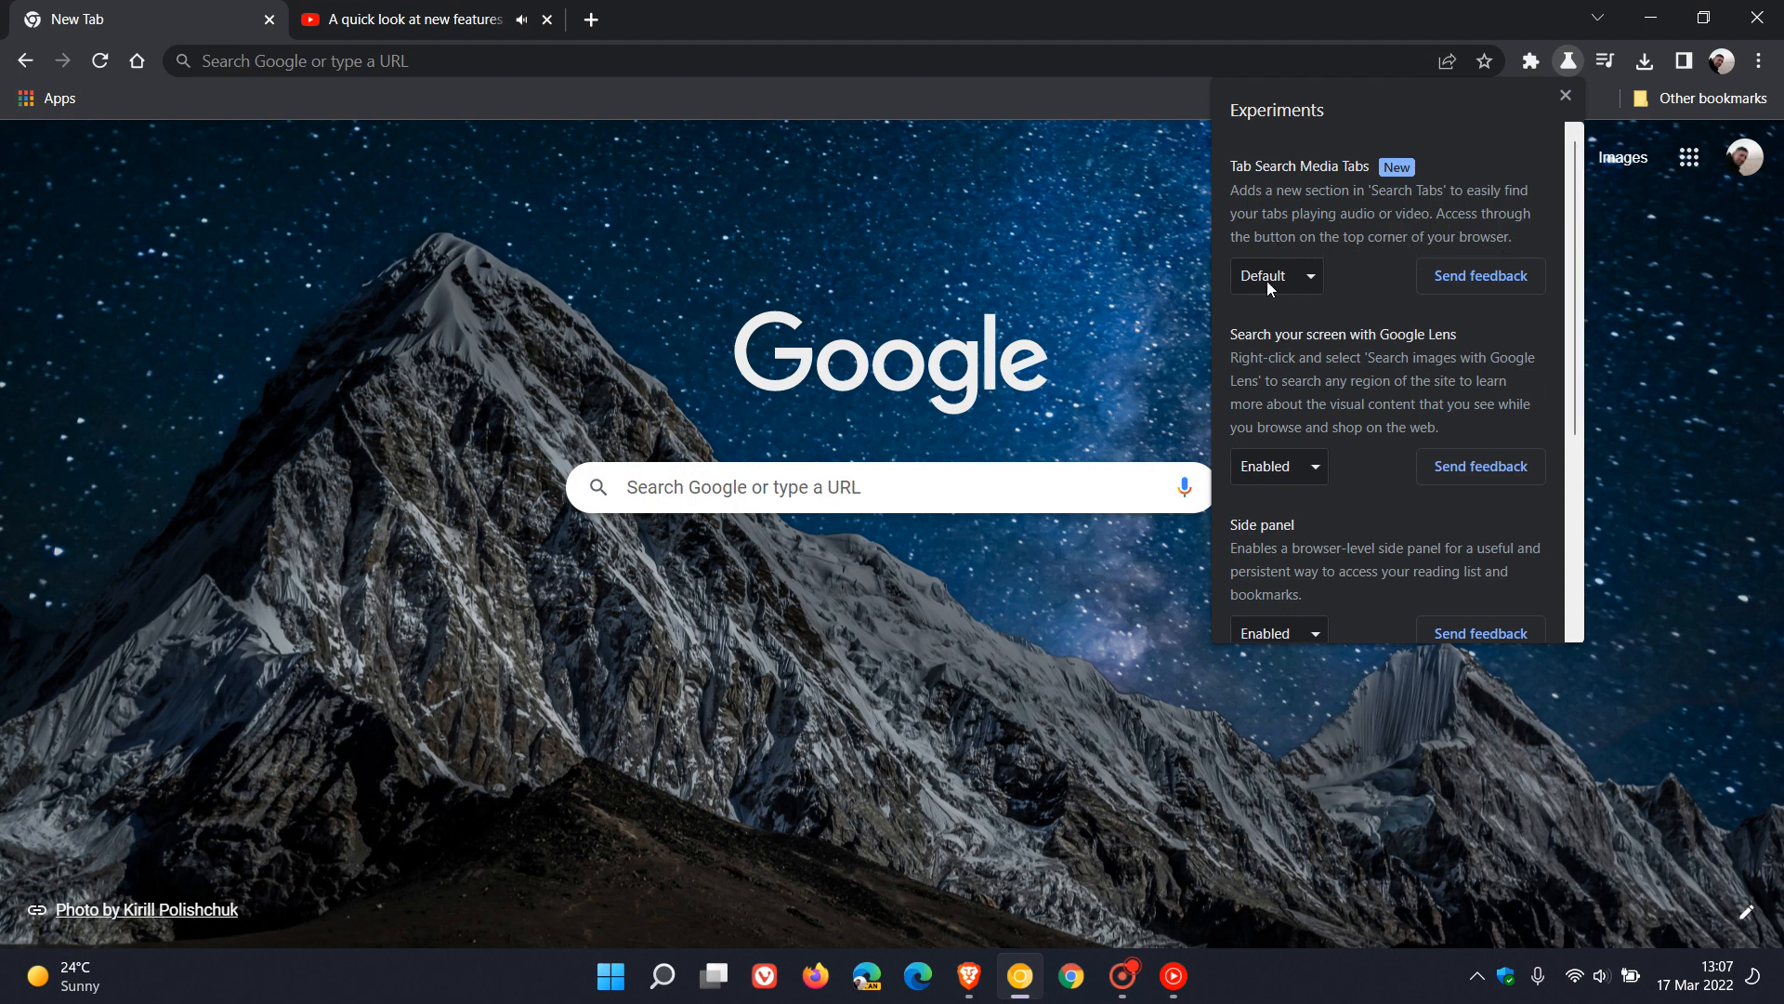
{"action": "left_click", "coordinate": [1273, 275]}
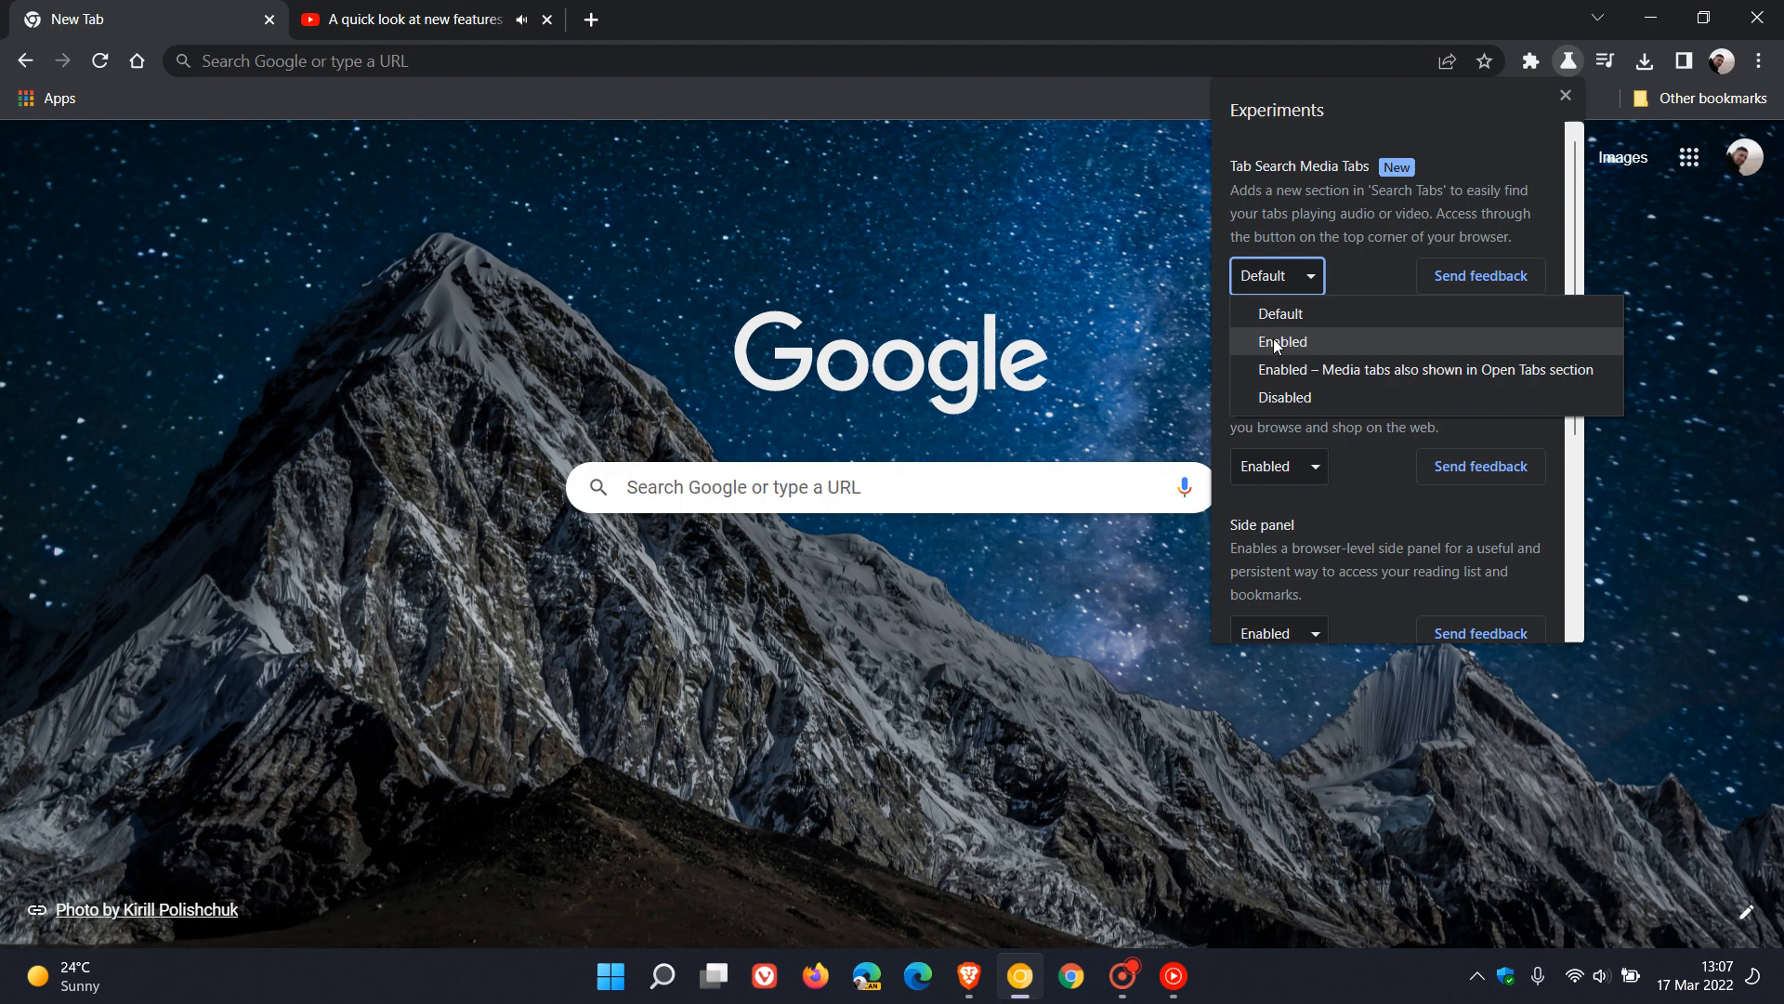
{"action": "mouse_move", "coordinate": [1325, 368]}
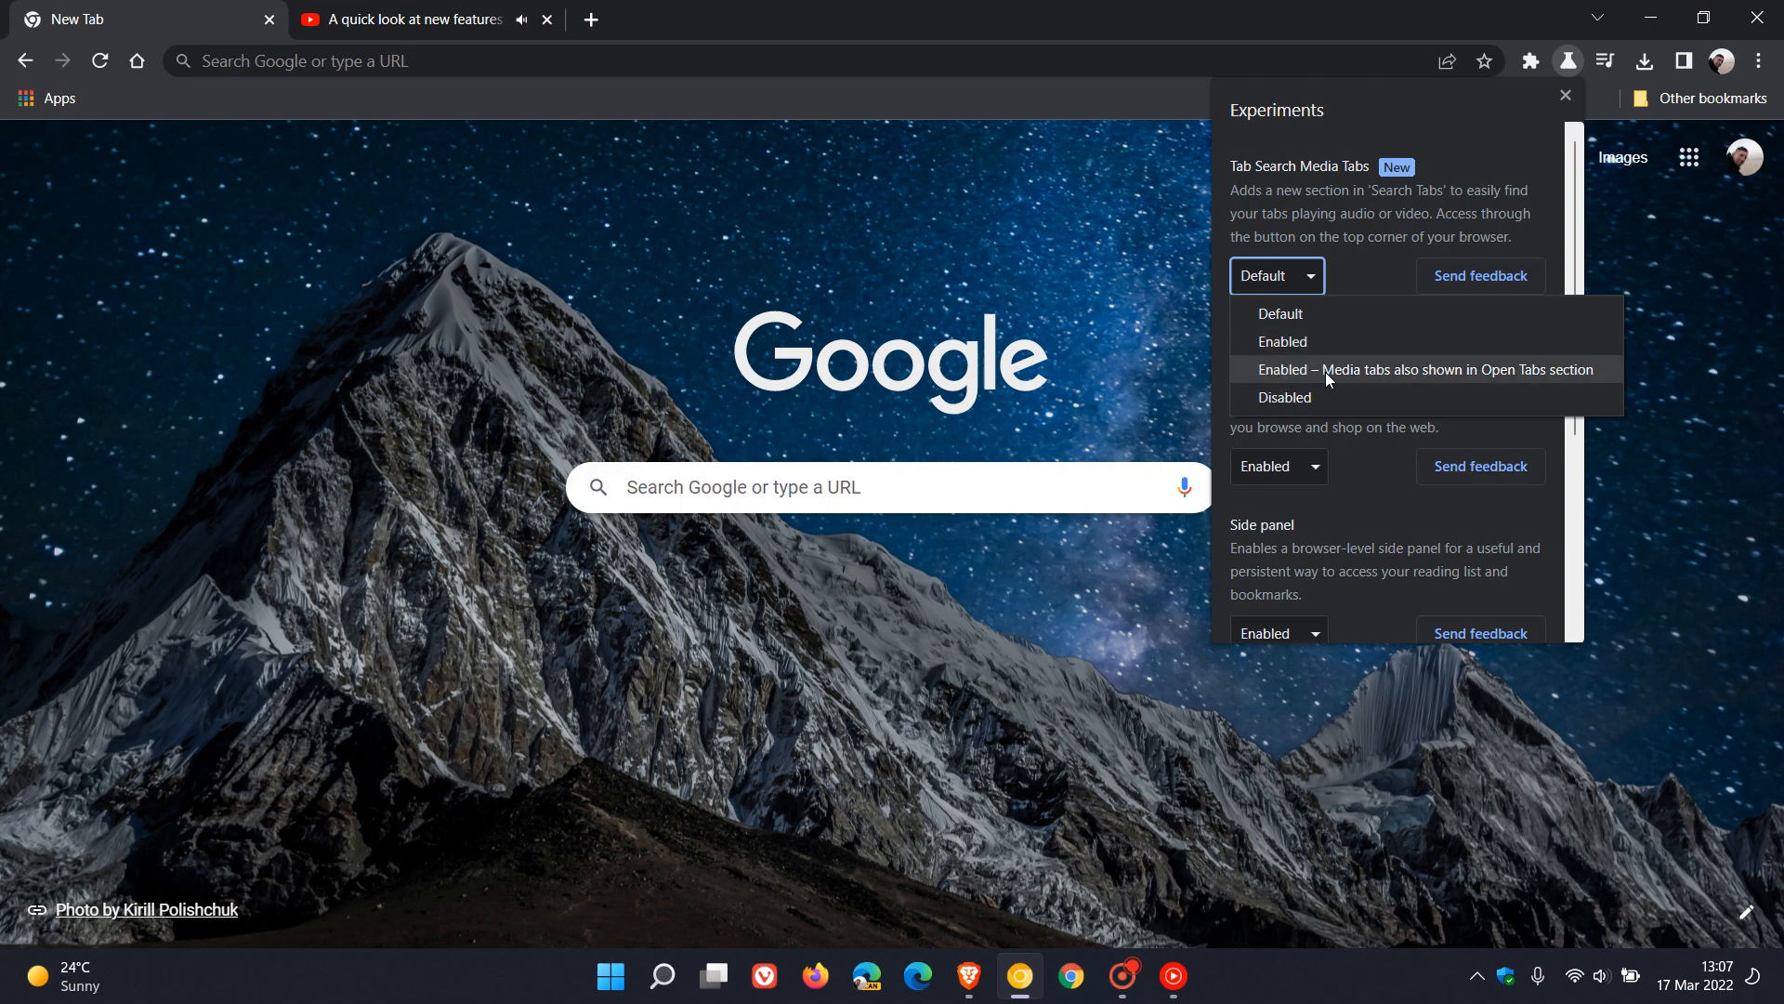
{"action": "mouse_move", "coordinate": [1525, 381]}
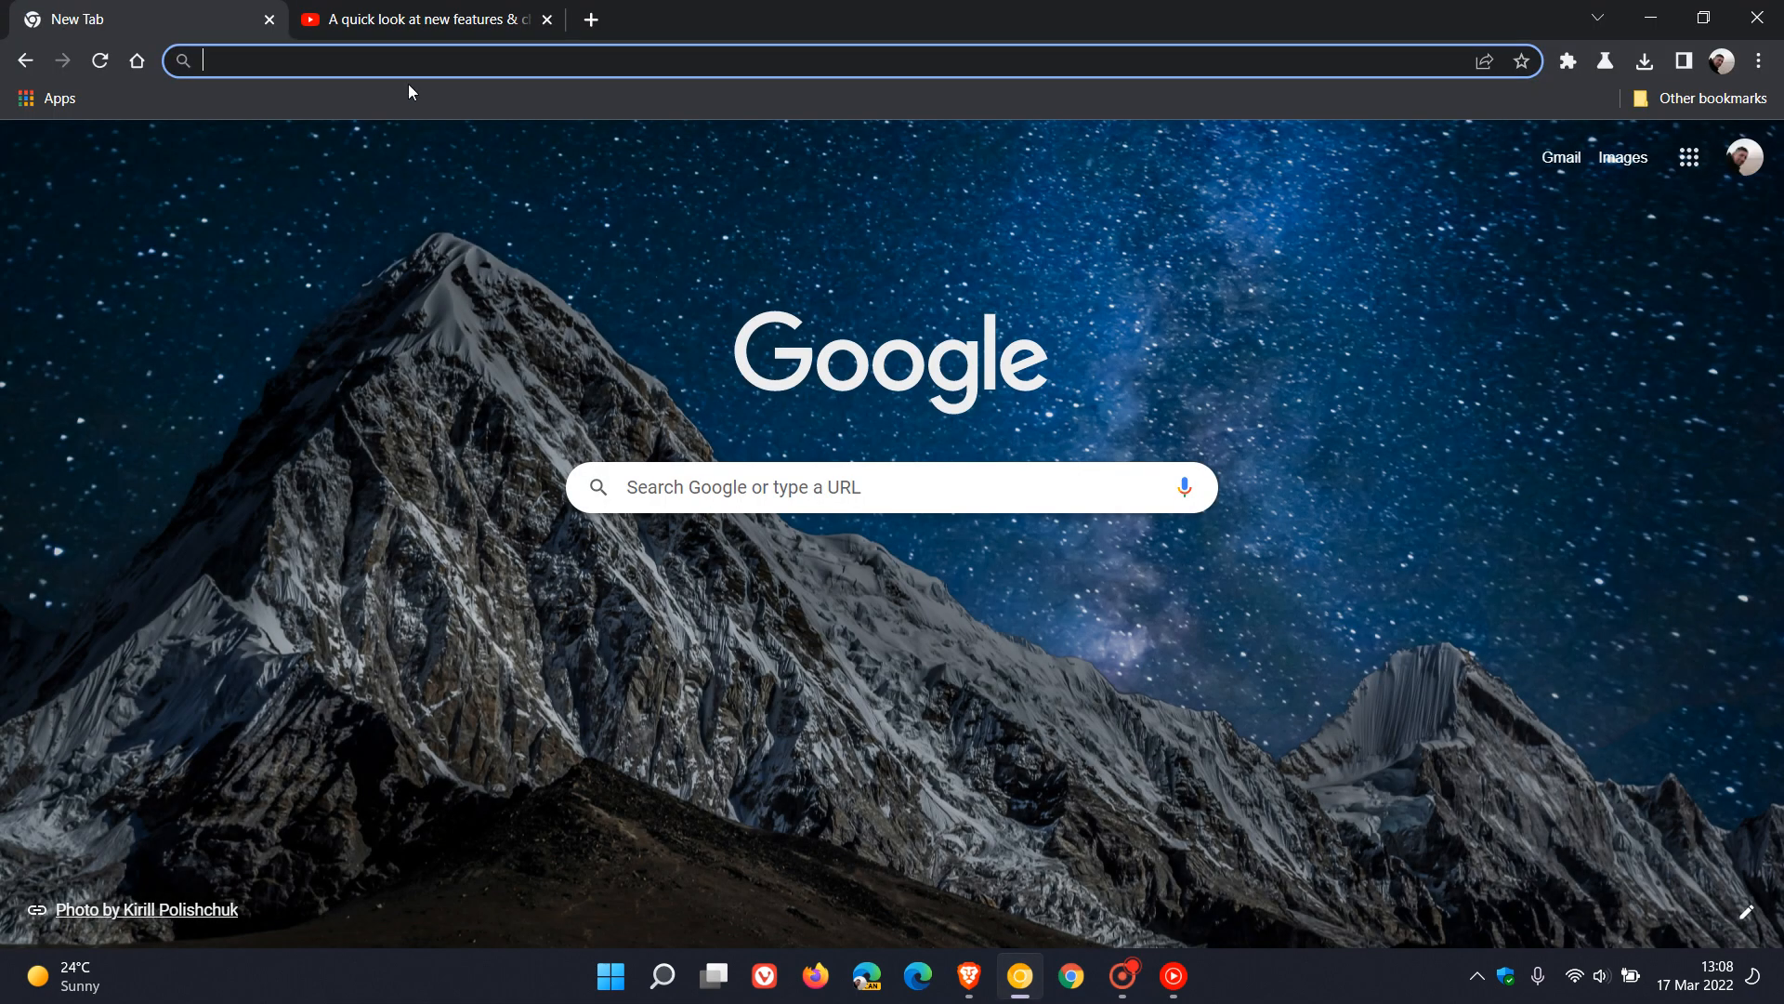
Resume the YouTube video tab, then return to the New Tab page.
{"action": "left_click", "coordinate": [421, 19]}
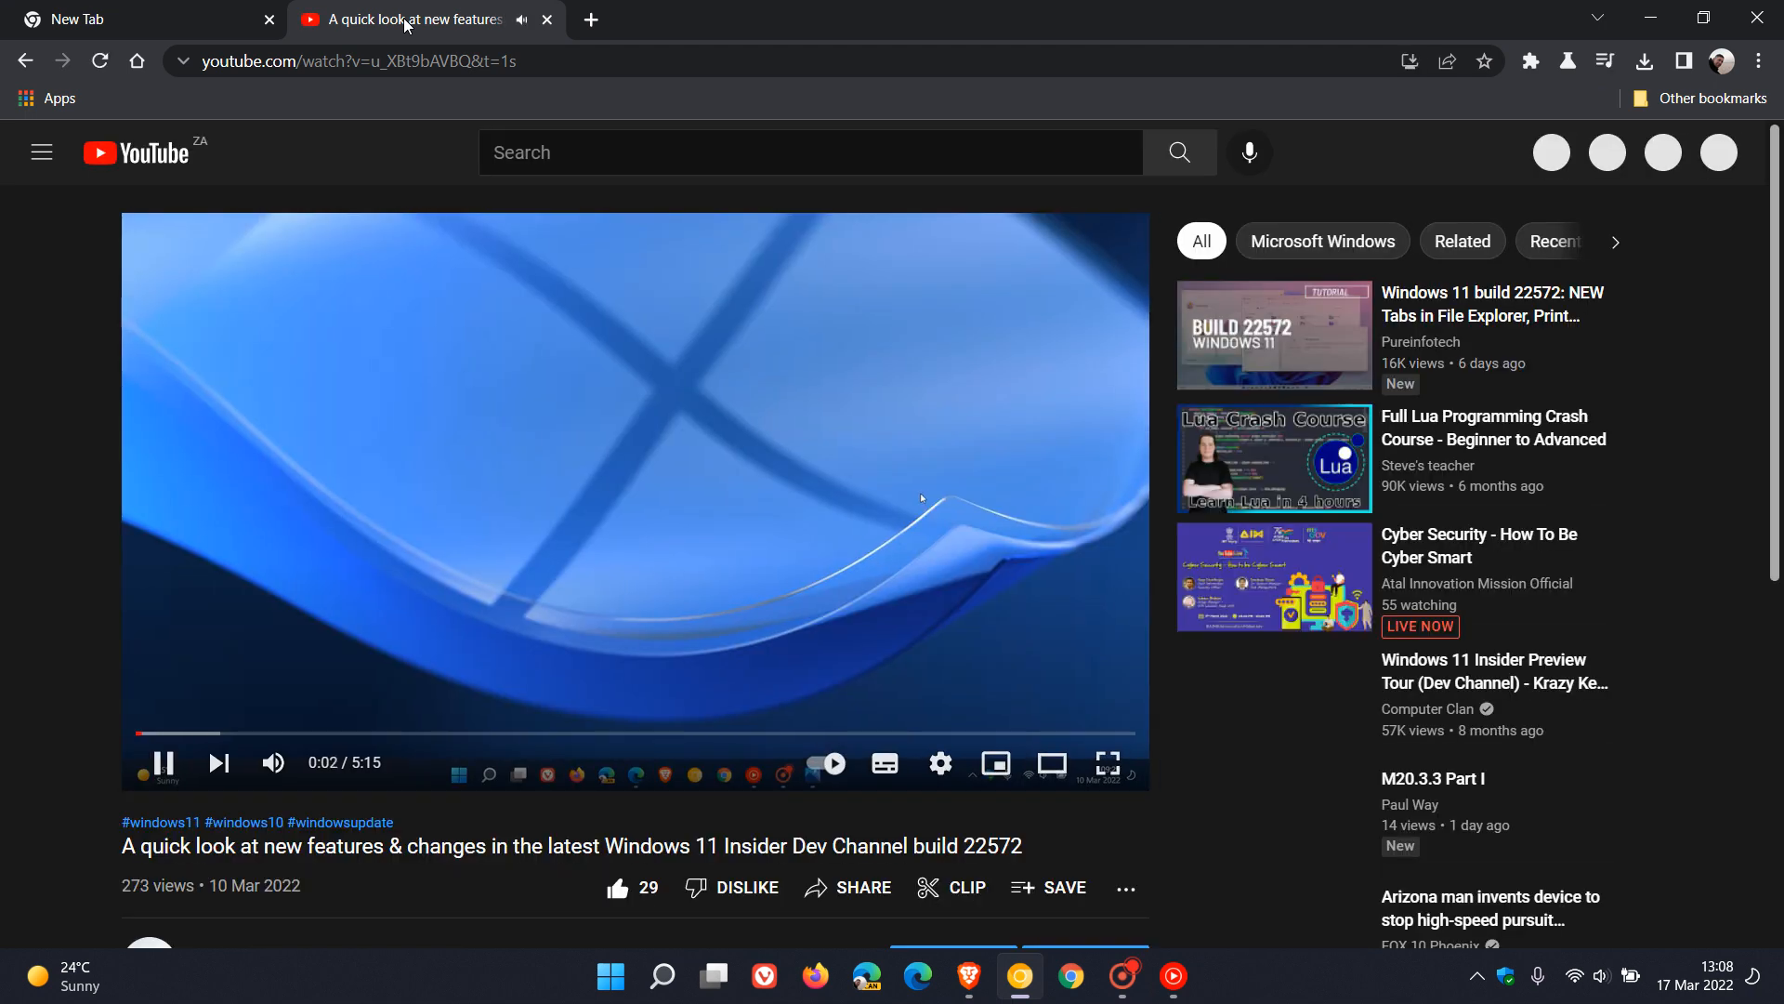
{"action": "left_click", "coordinate": [136, 19]}
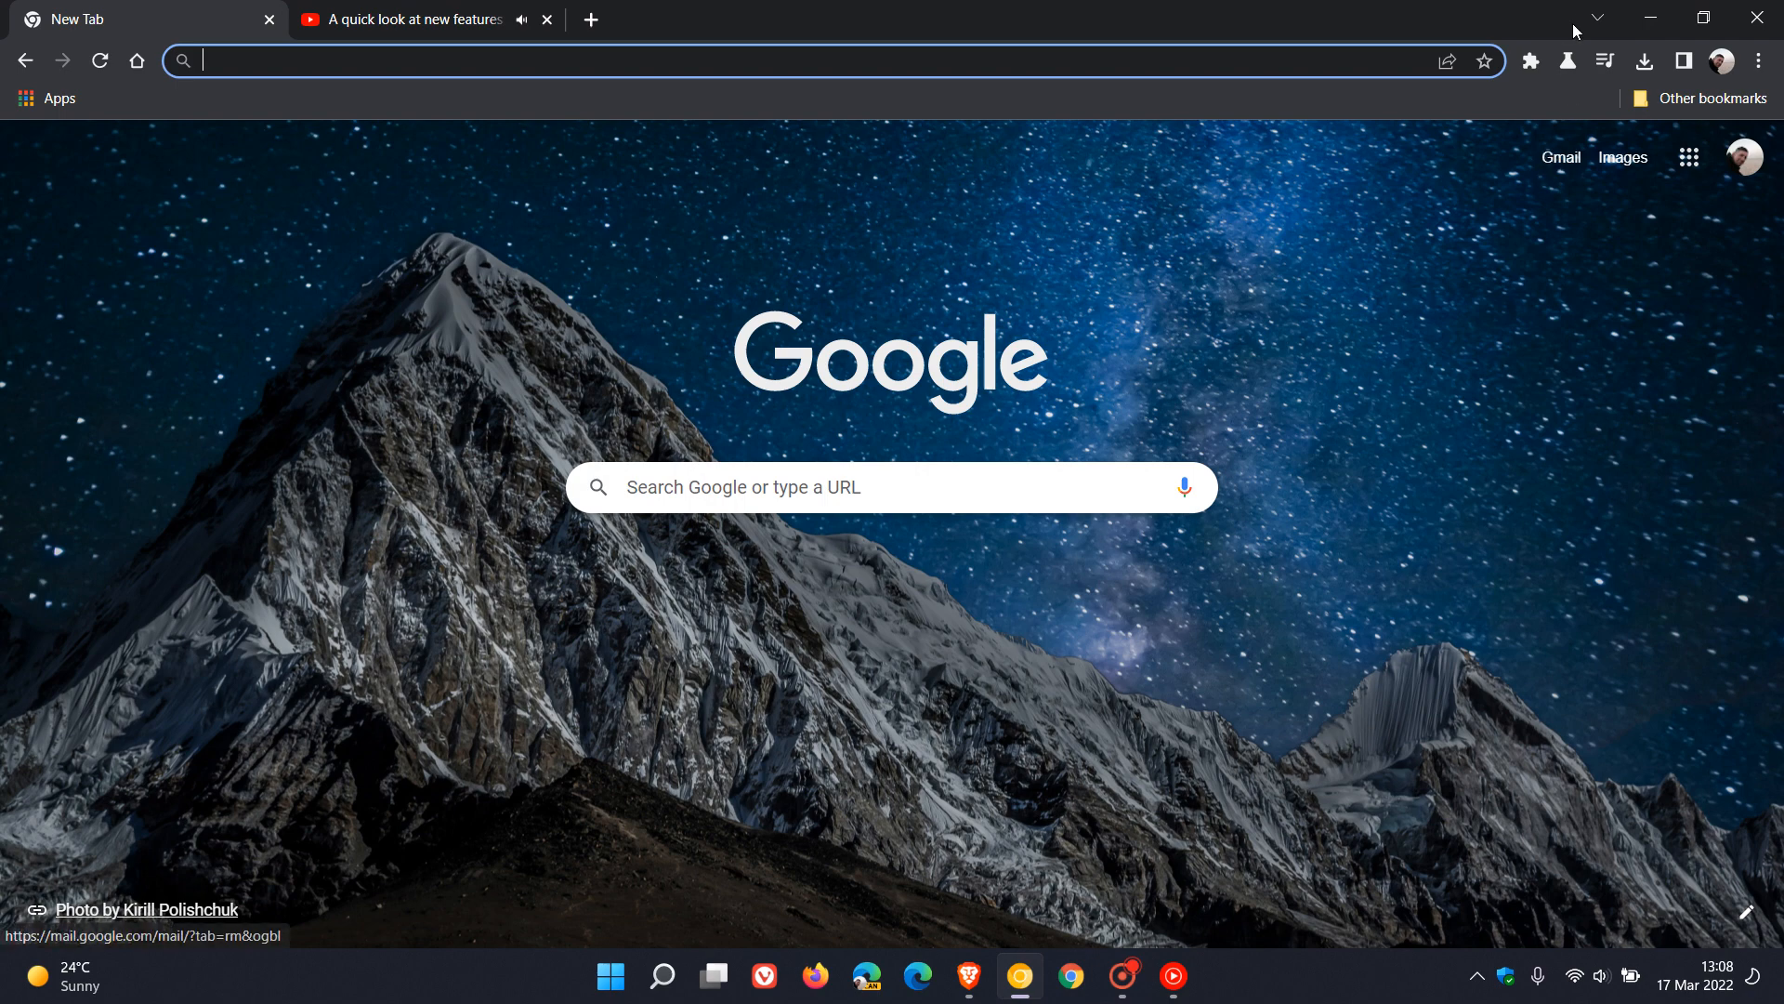
{"action": "left_click", "coordinate": [1595, 18]}
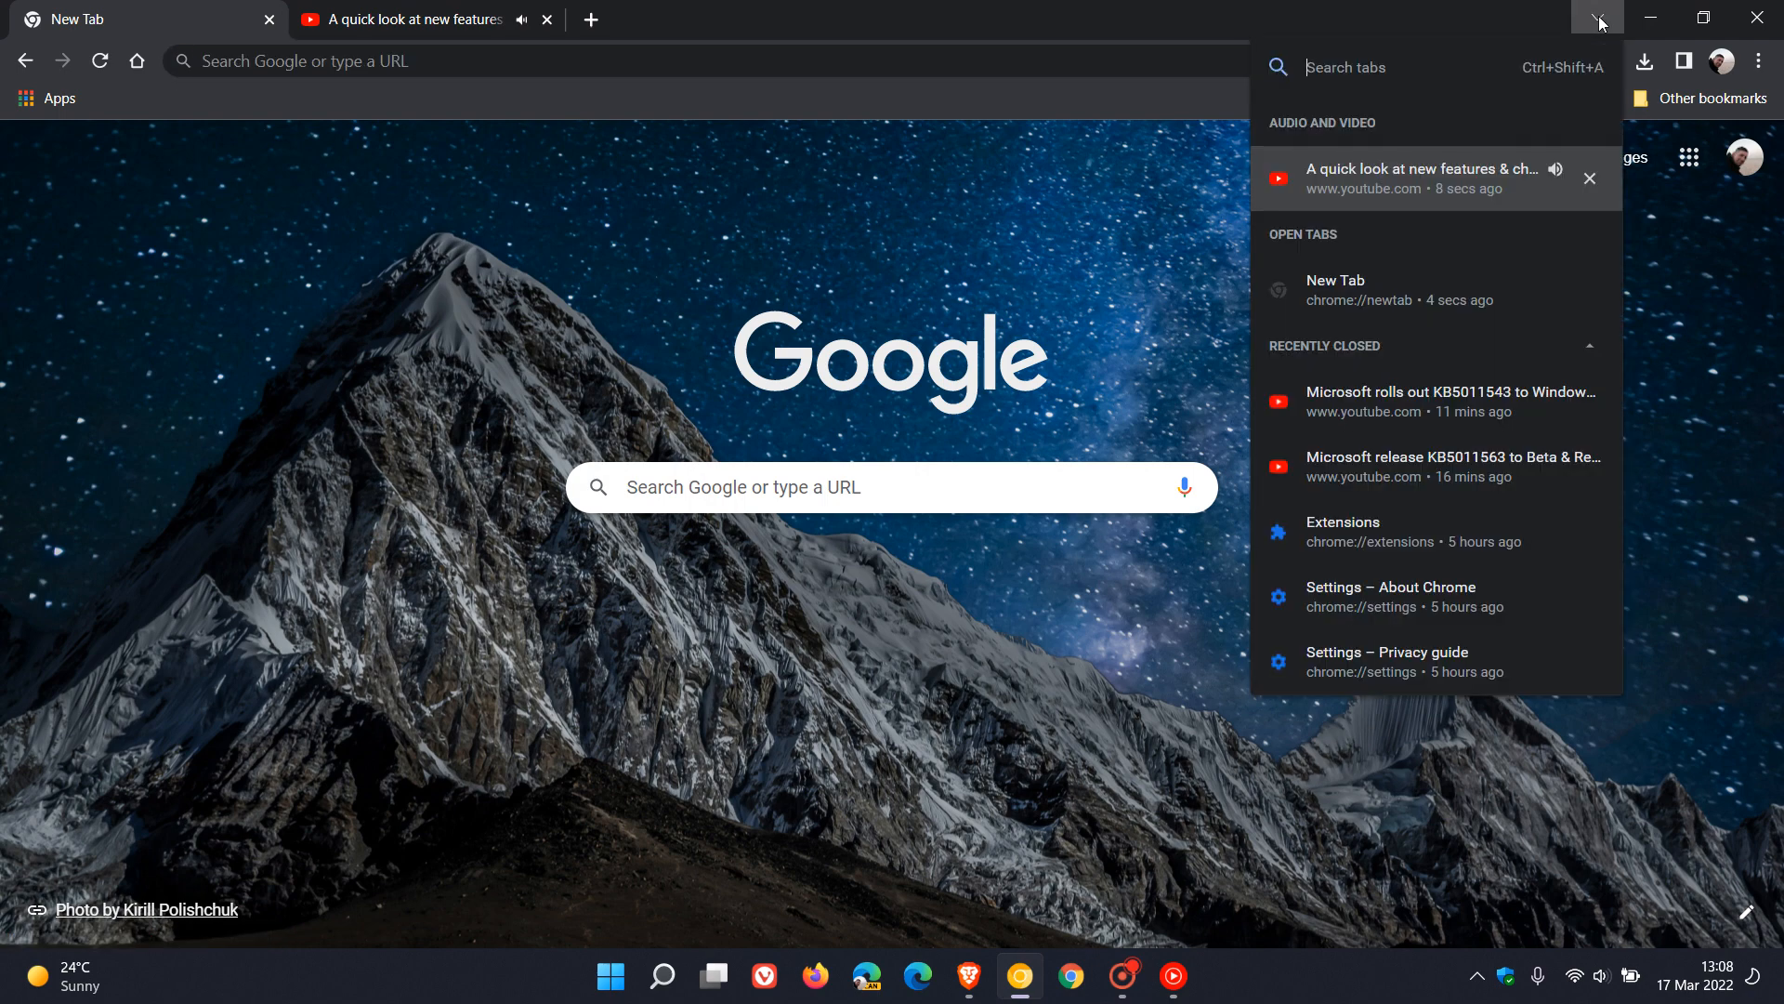
{"action": "mouse_move", "coordinate": [1431, 183]}
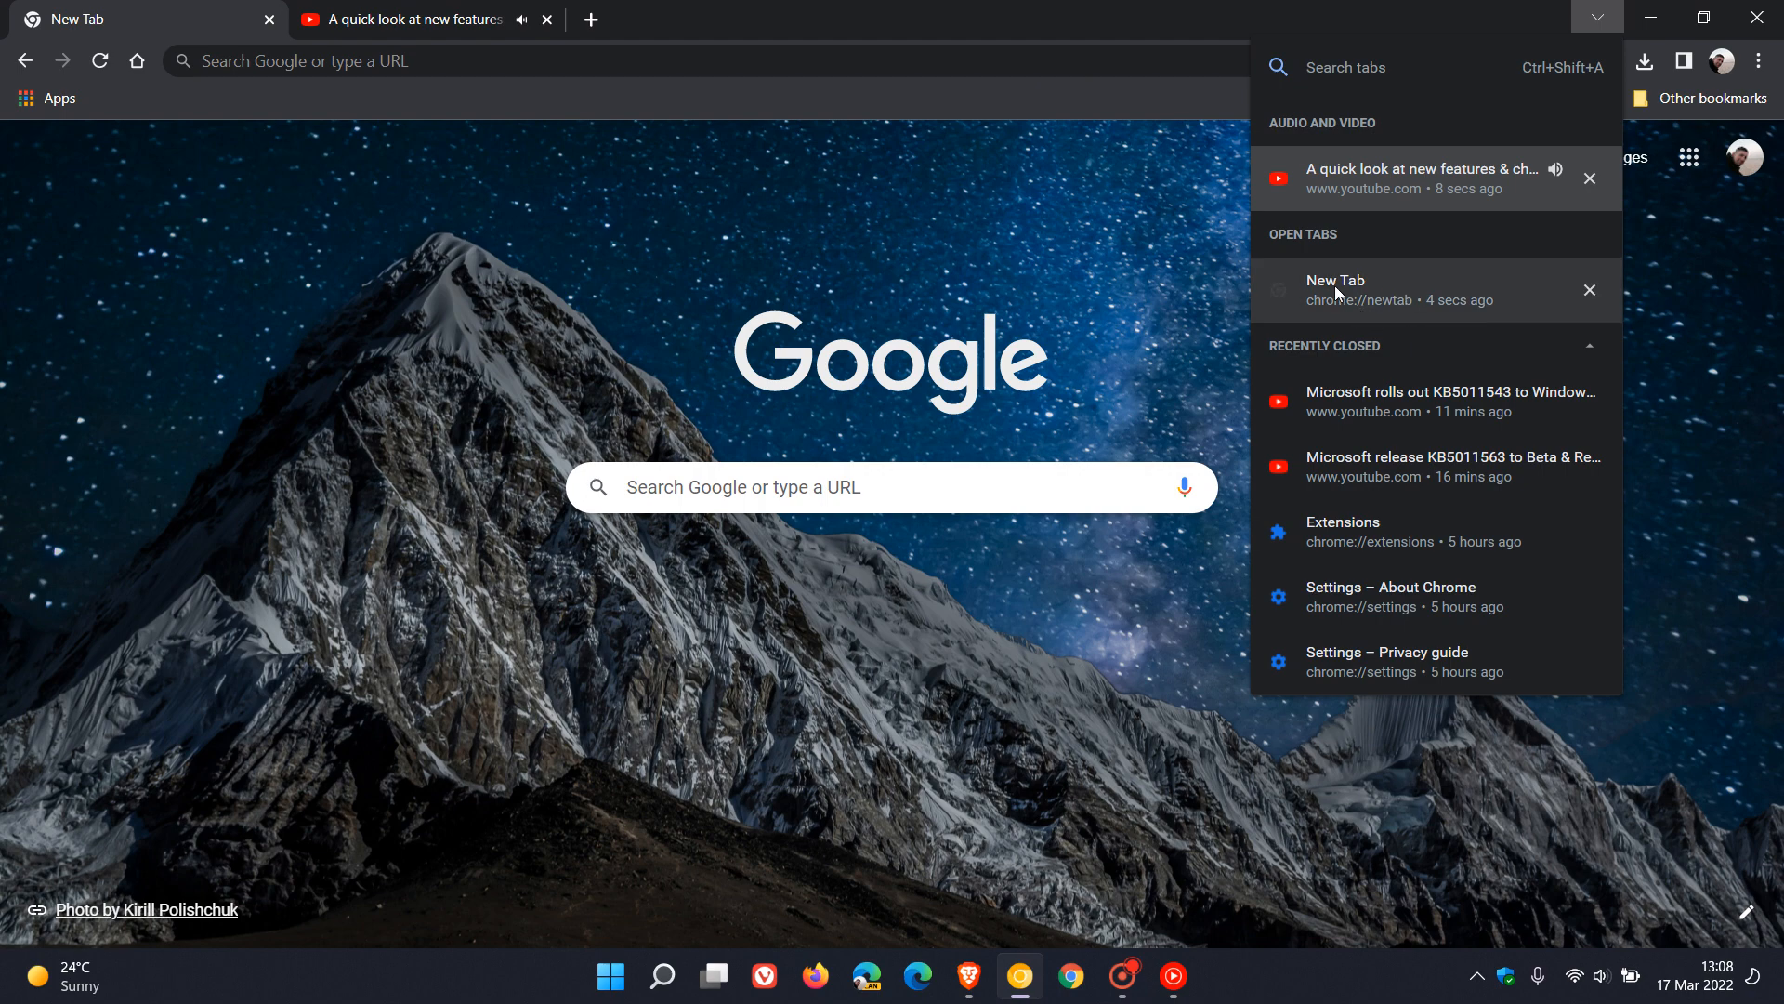
{"action": "mouse_move", "coordinate": [1385, 316]}
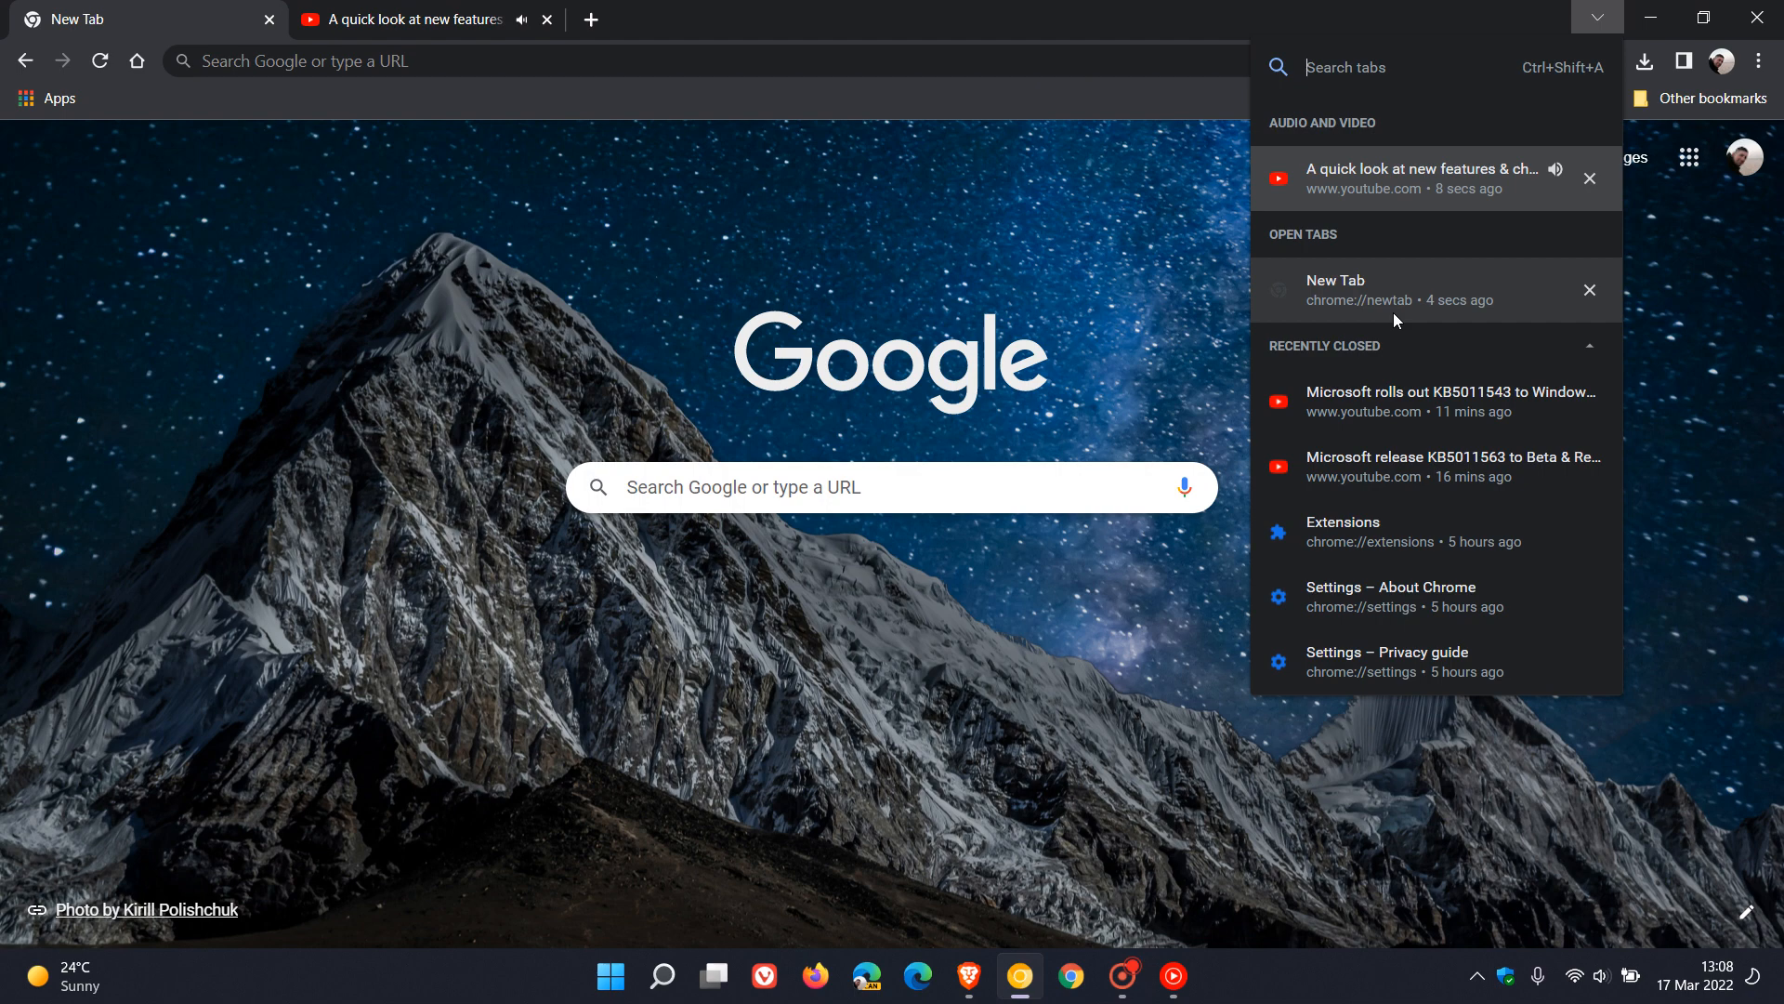
{"action": "mouse_move", "coordinate": [1418, 215]}
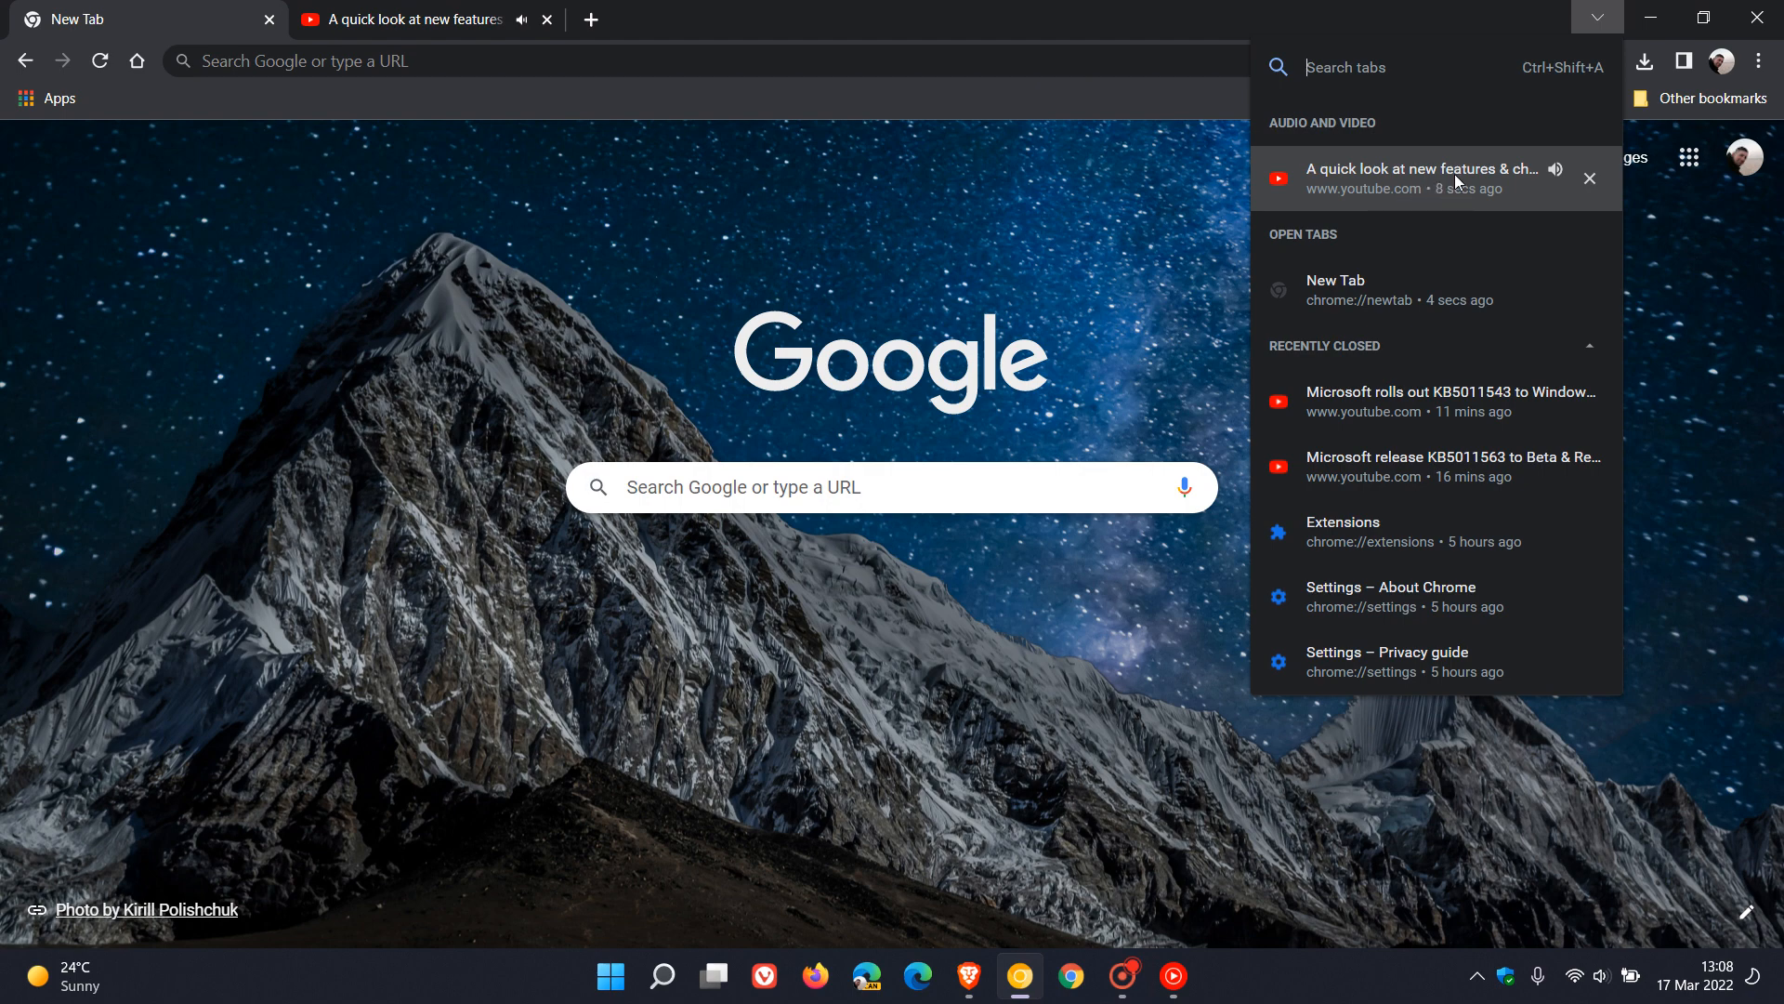
{"action": "mouse_move", "coordinate": [1381, 139]}
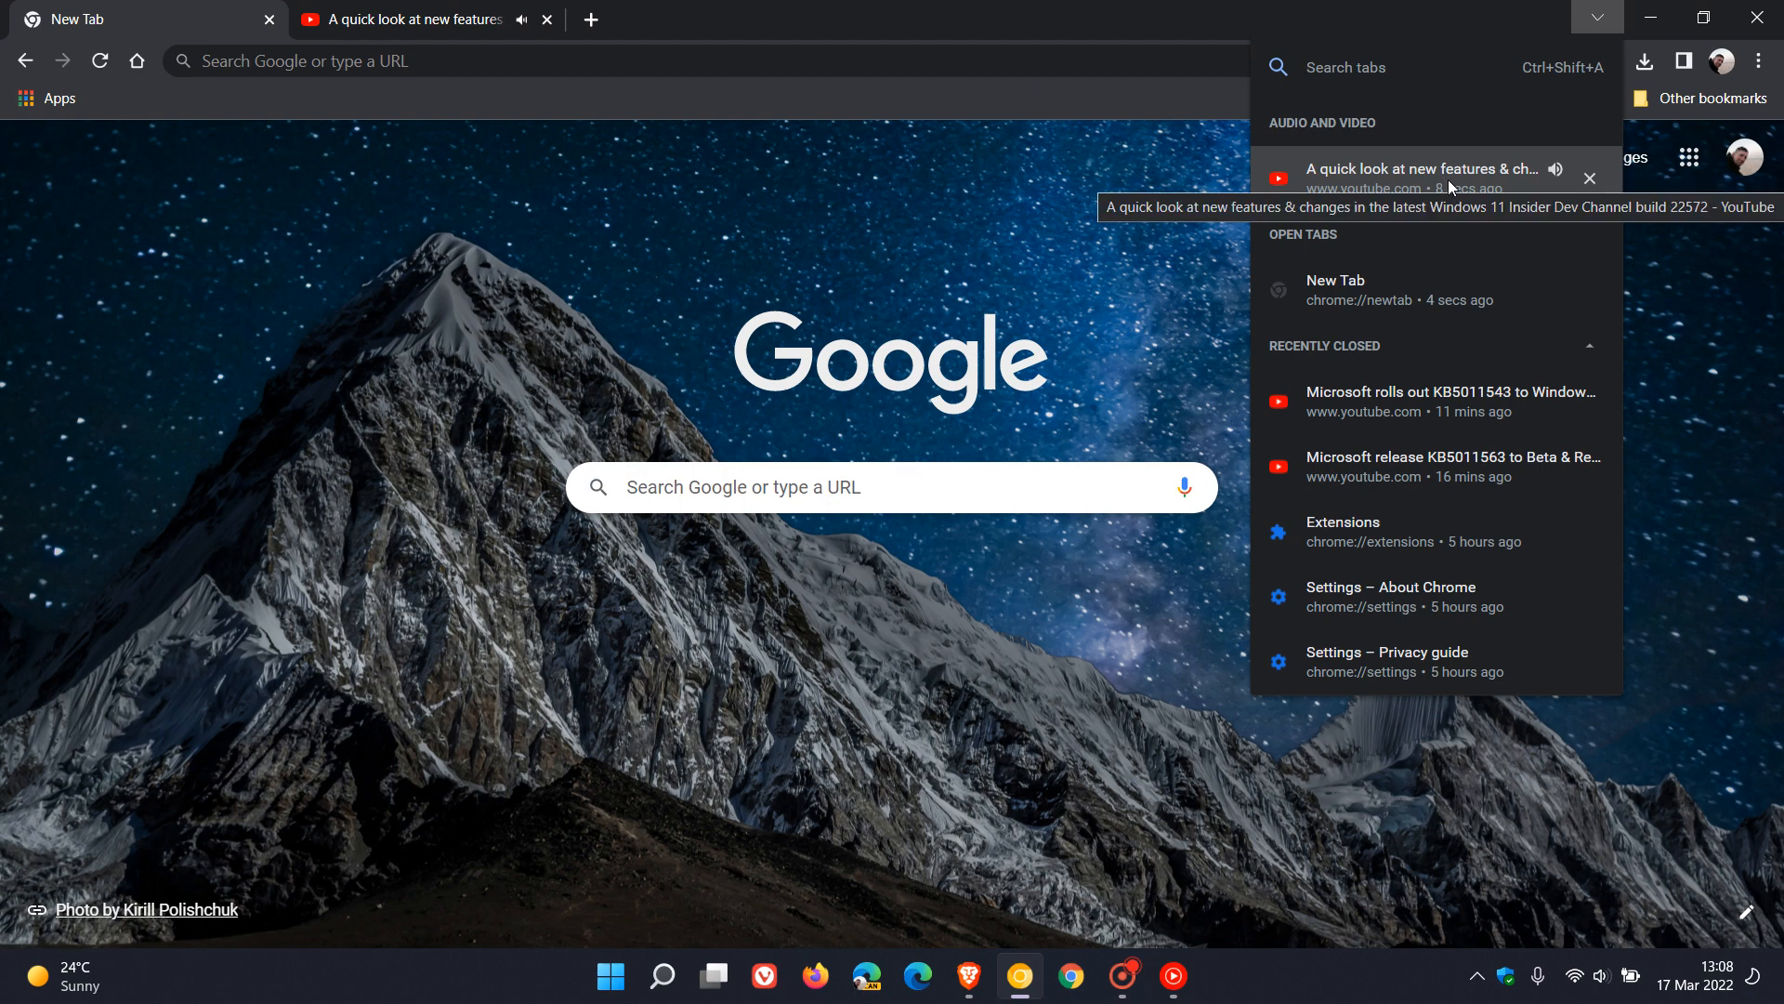
{"action": "mouse_move", "coordinate": [1465, 231]}
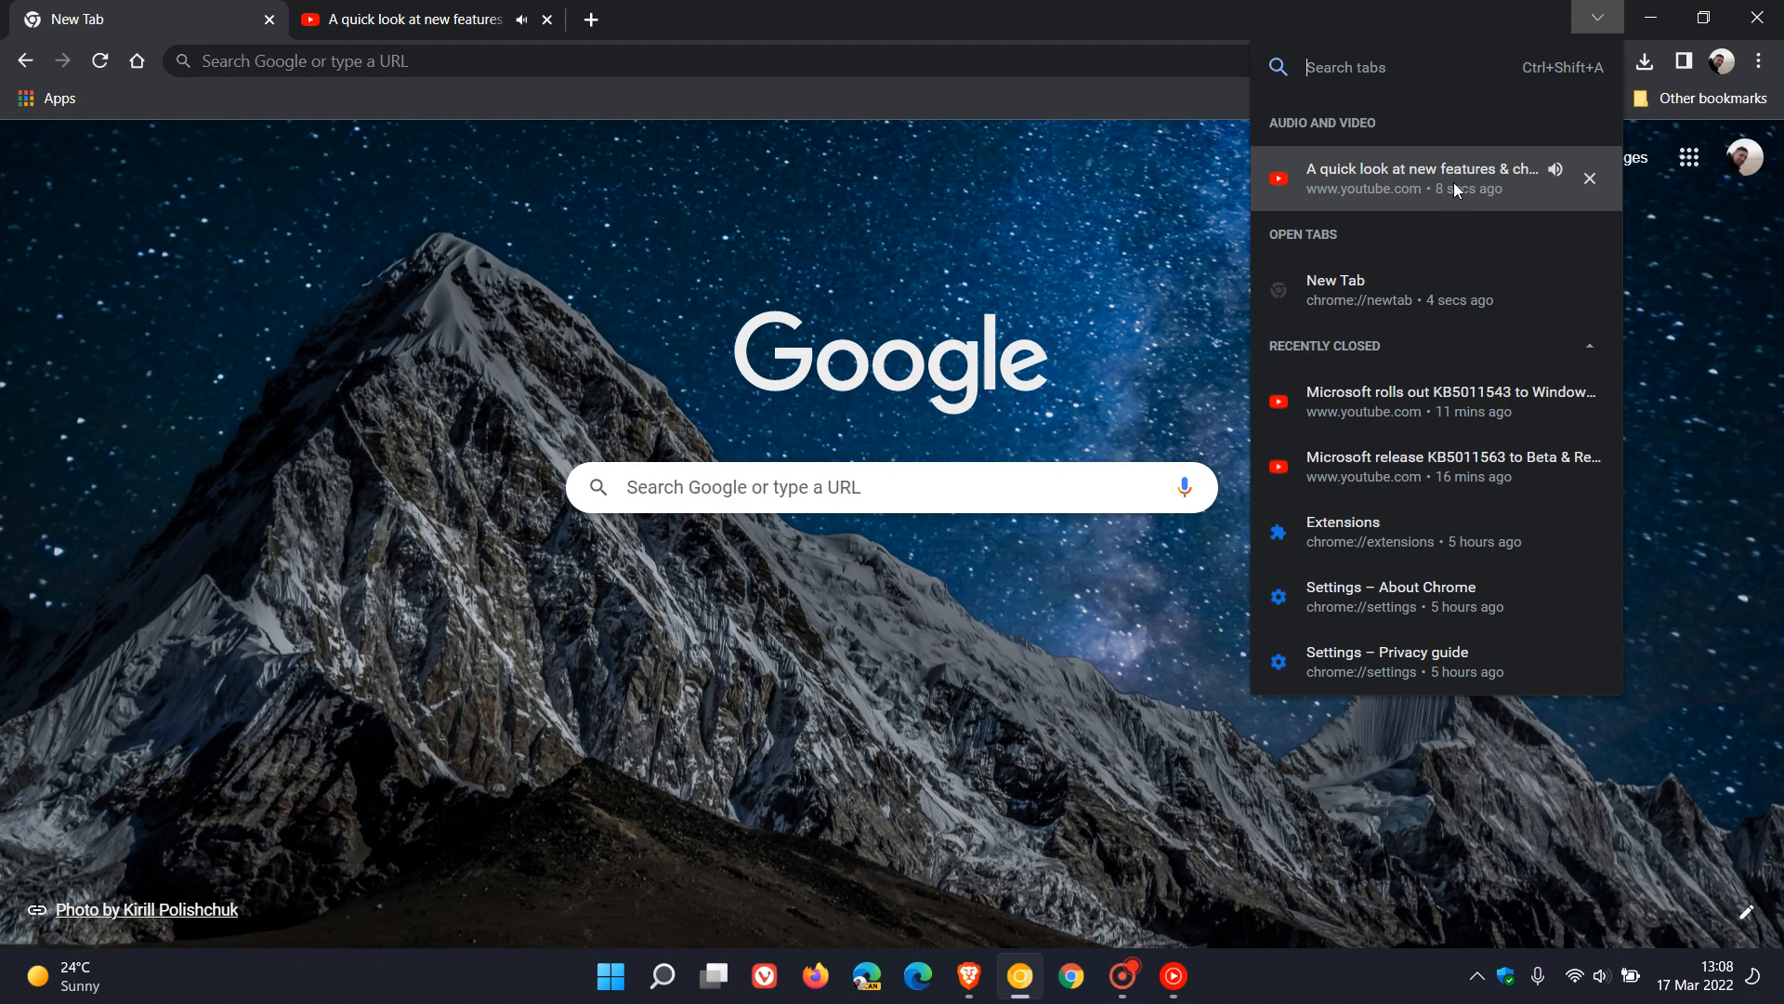
{"action": "mouse_move", "coordinate": [1599, 25]}
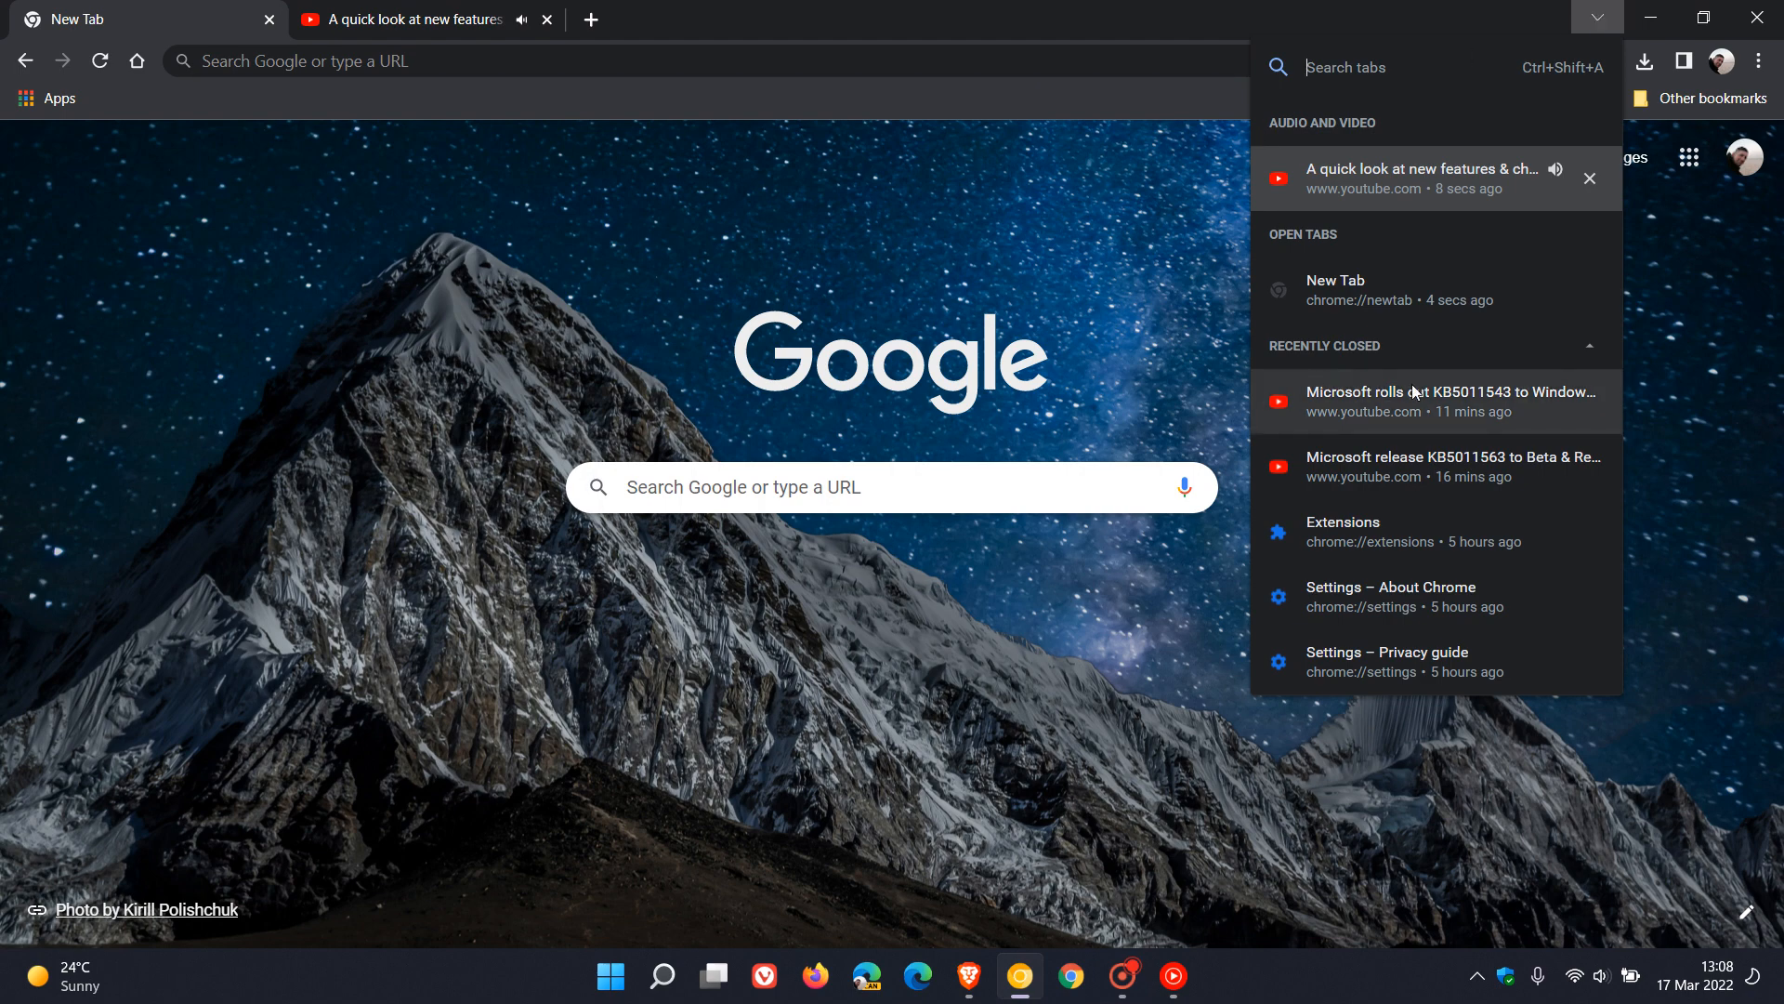
{"action": "mouse_move", "coordinate": [1464, 231]}
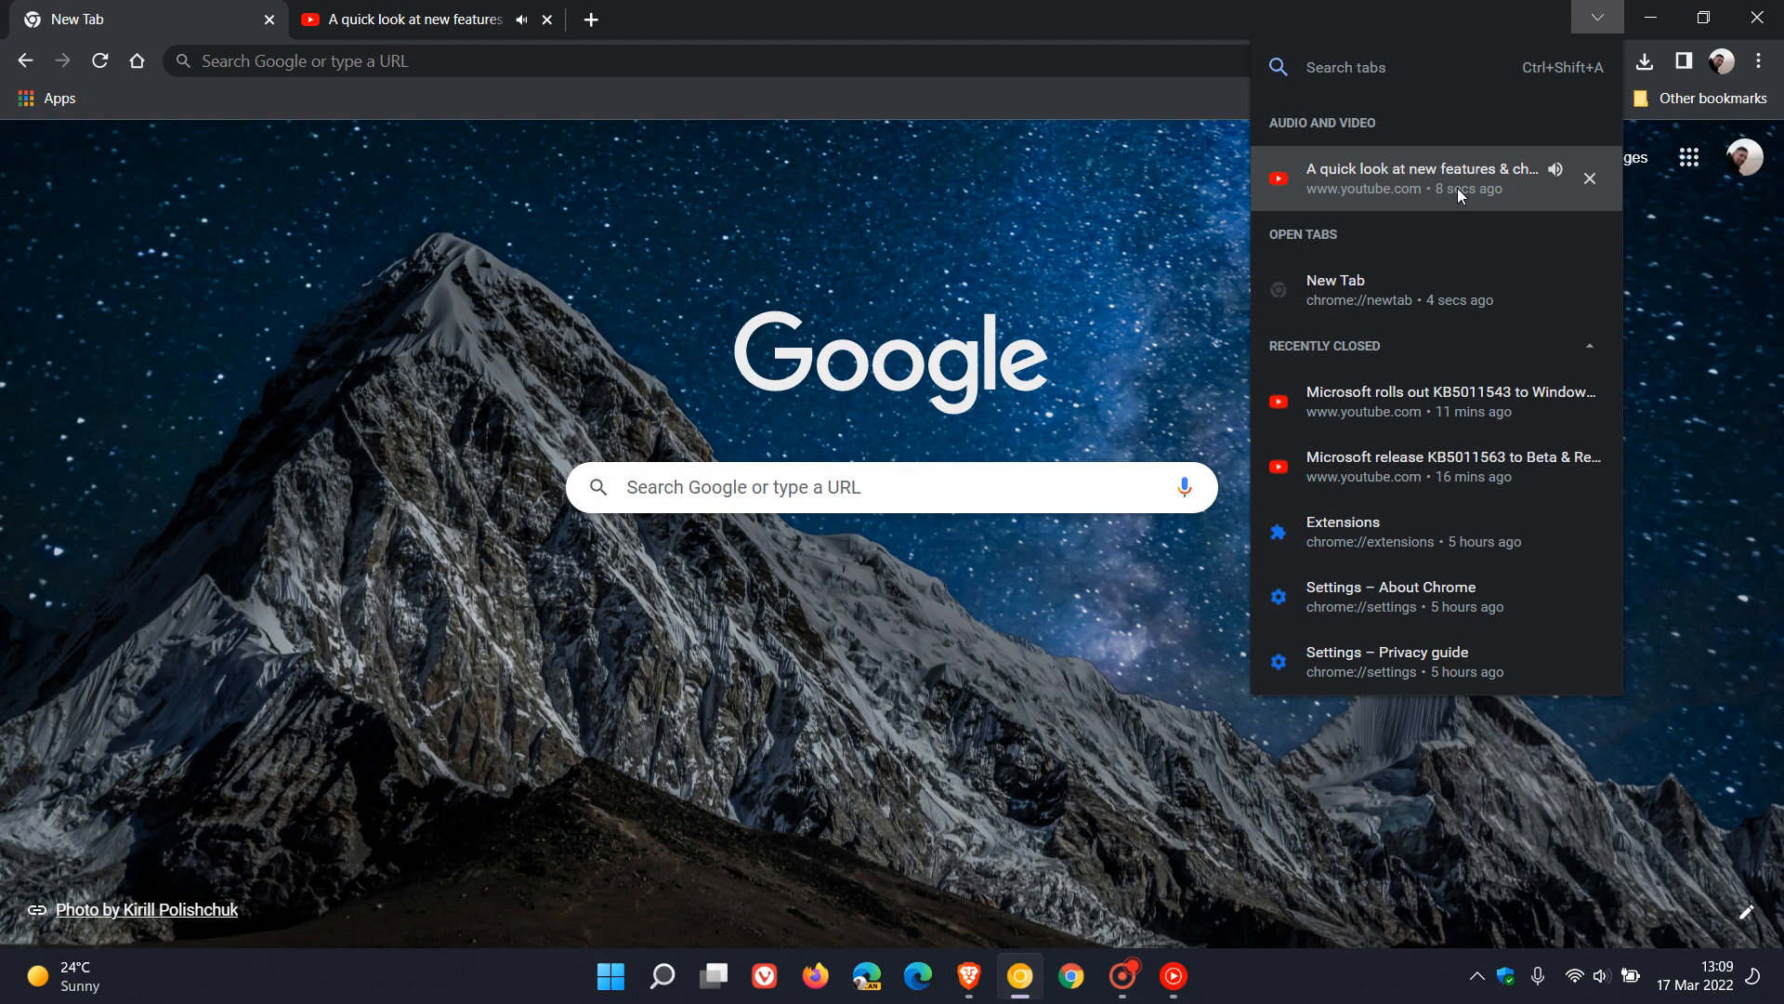
{"action": "mouse_move", "coordinate": [1457, 191]}
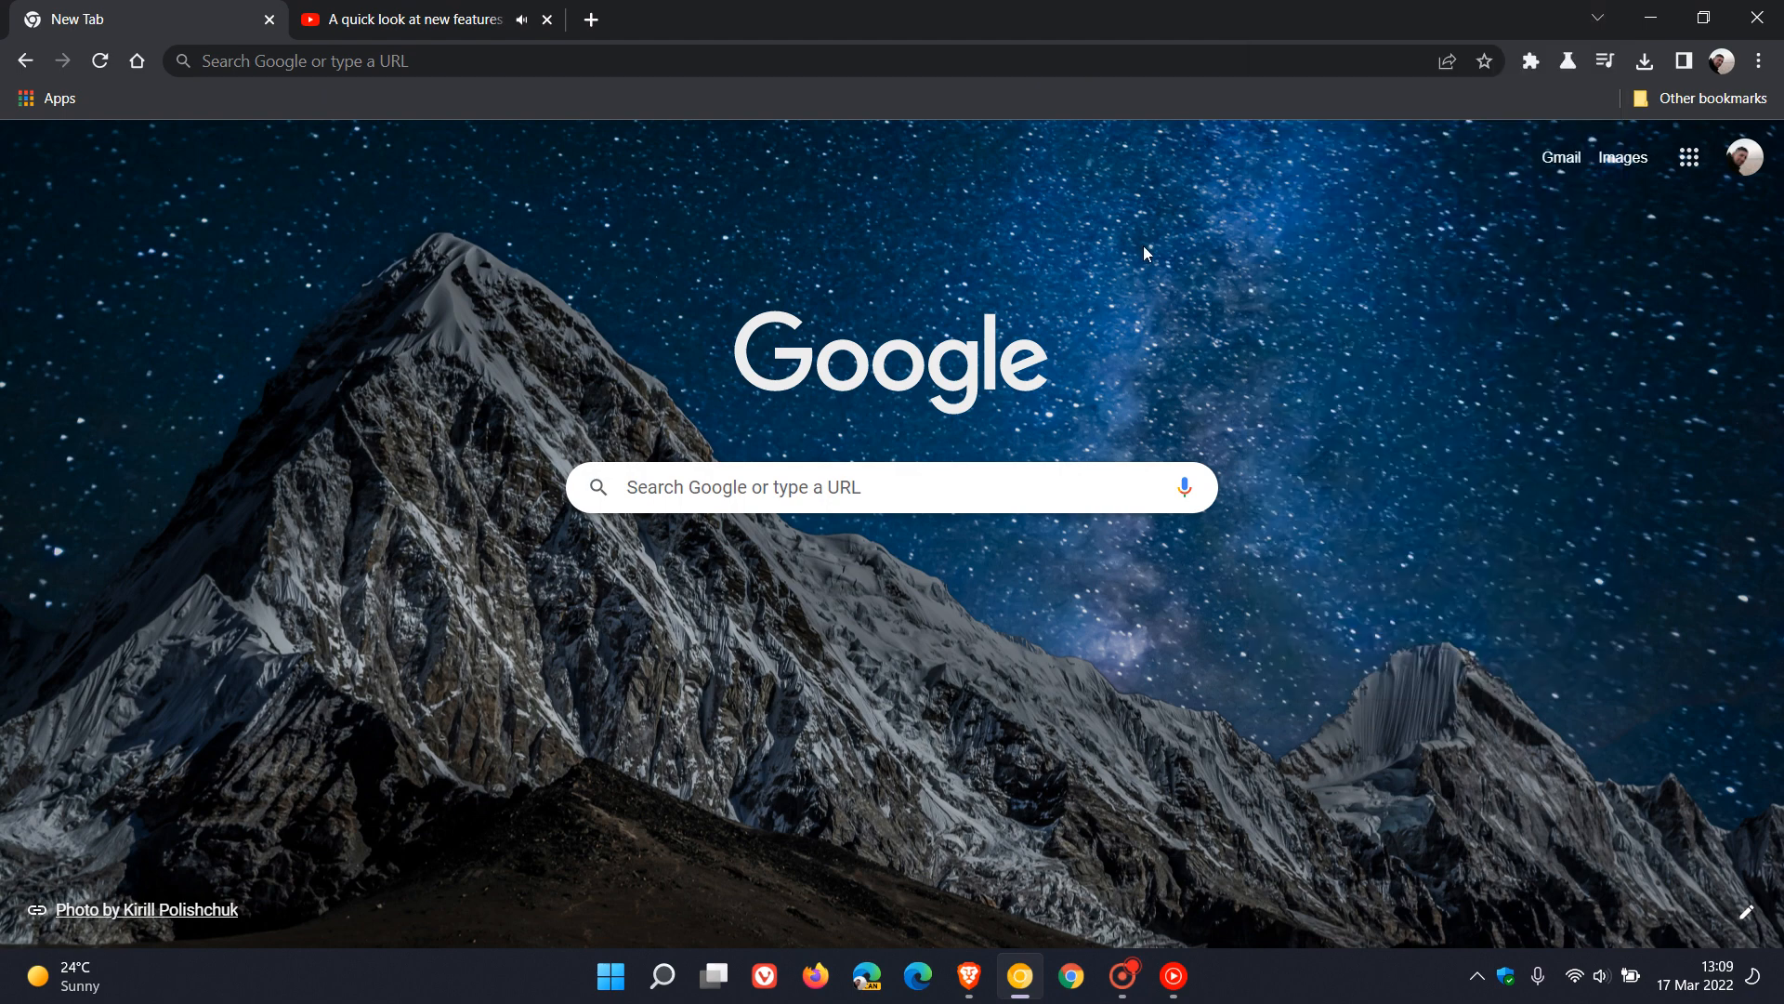
{"action": "mouse_move", "coordinate": [1433, 383]}
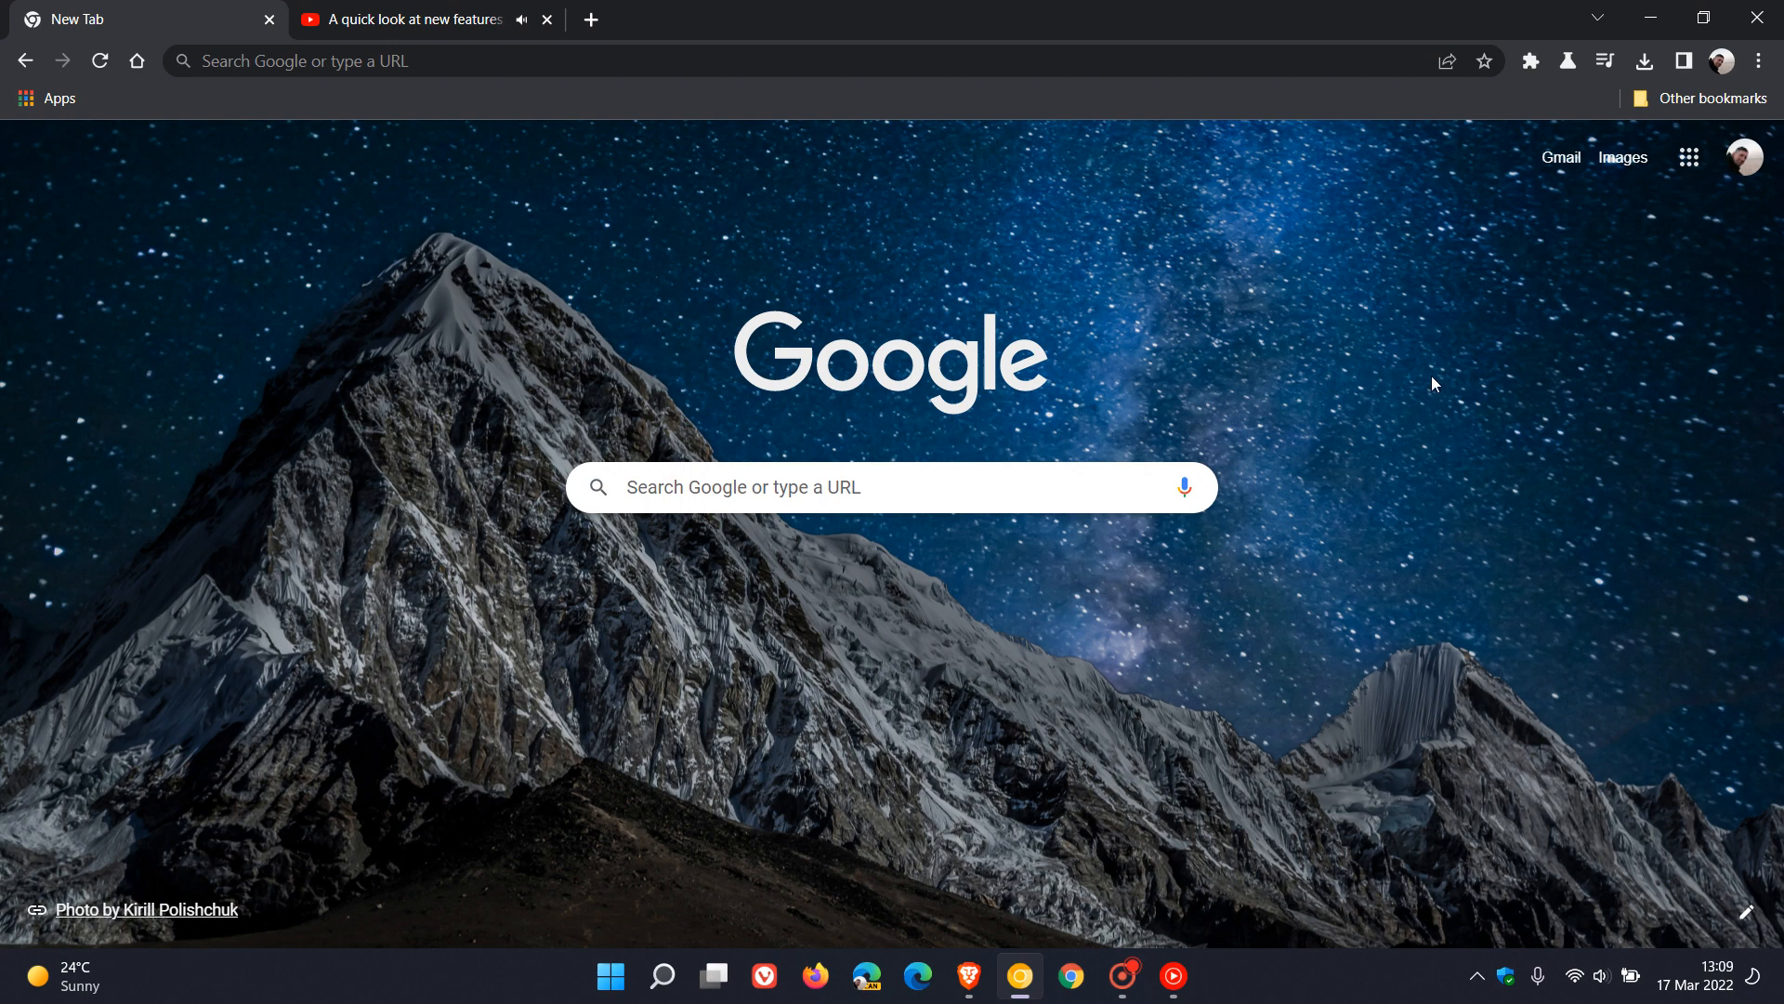